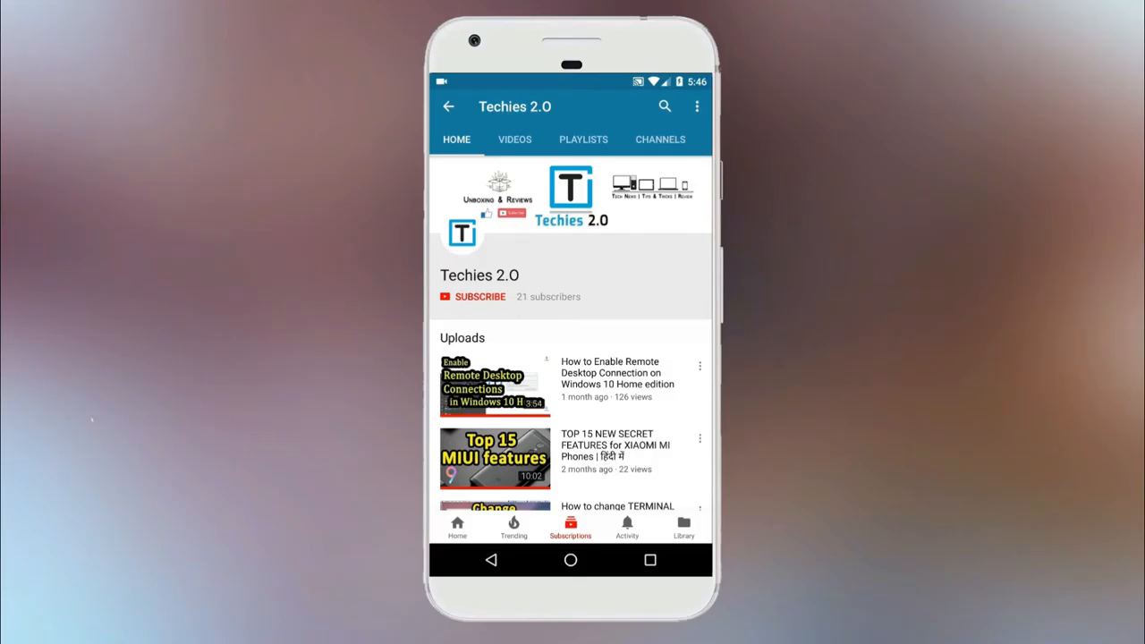
- Search the installed apps for 'vlc' from the Start menu
{"action": "left_click", "coordinate": [479, 297]}
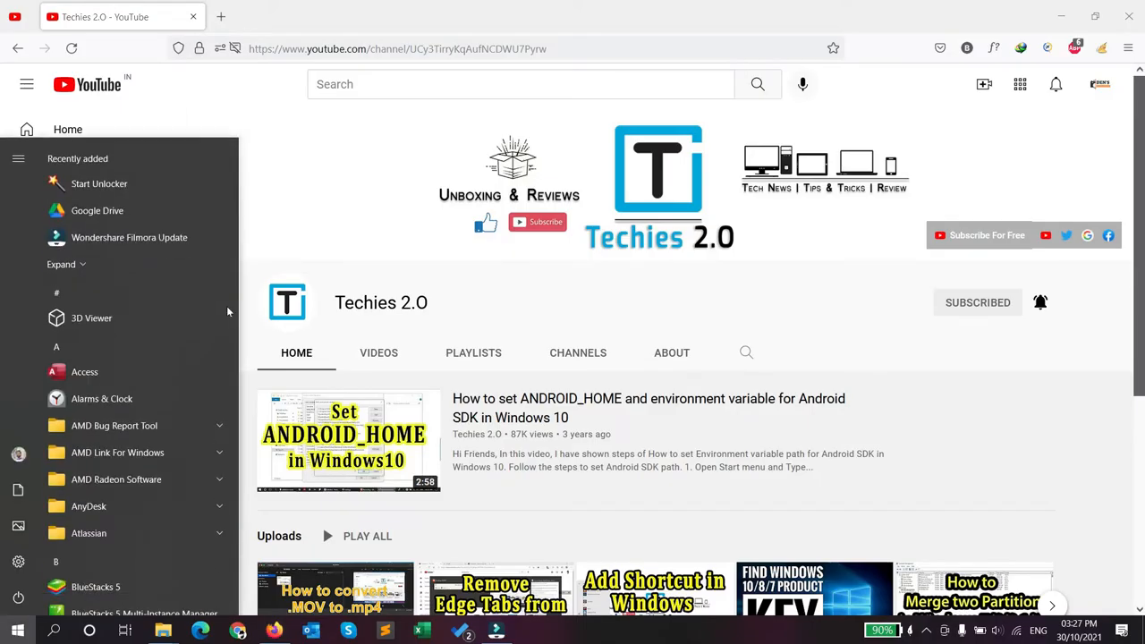
{"action": "left_click", "coordinate": [16, 630]}
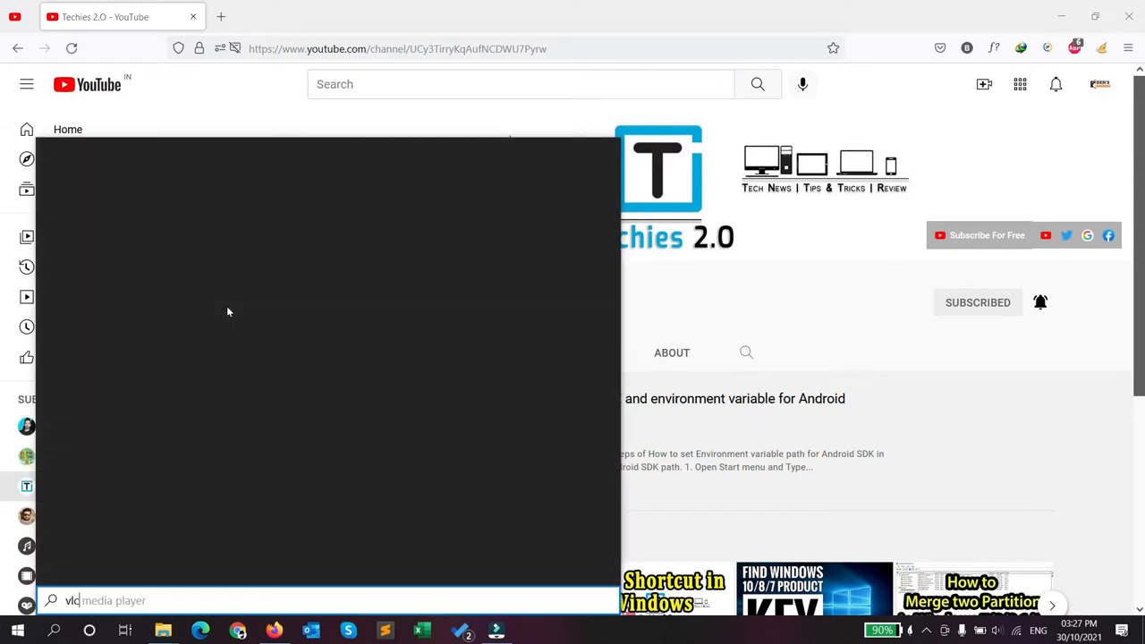
{"action": "type", "text": "vlc"}
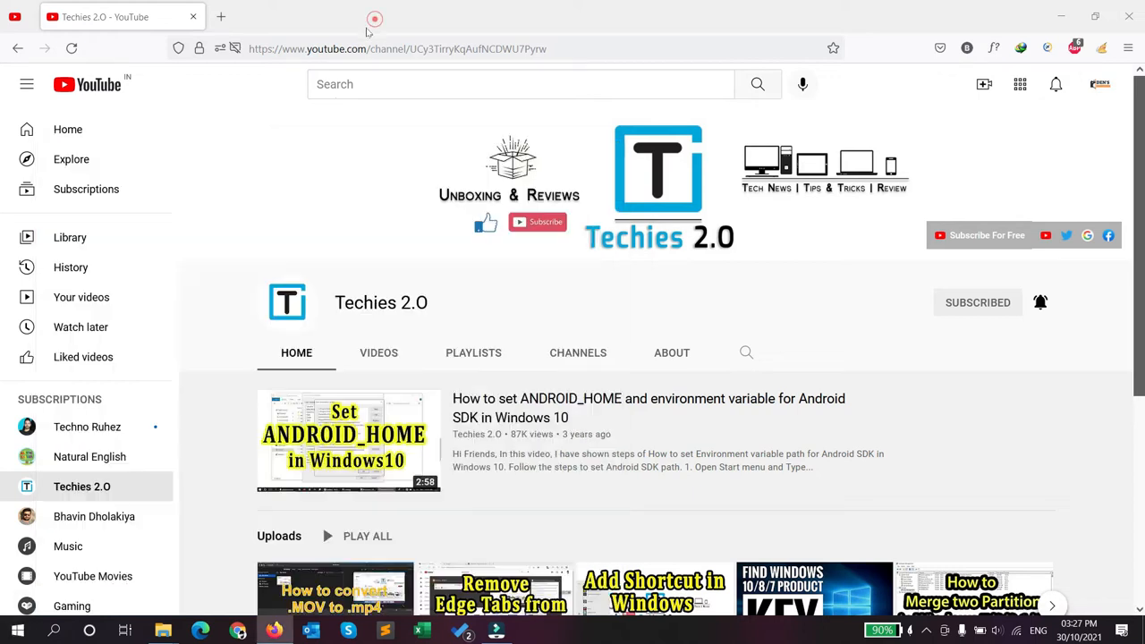
- Google 'vlc player download for pc' in a new tab and open the official VideoLAN Windows download result
{"action": "left_click", "coordinate": [222, 16]}
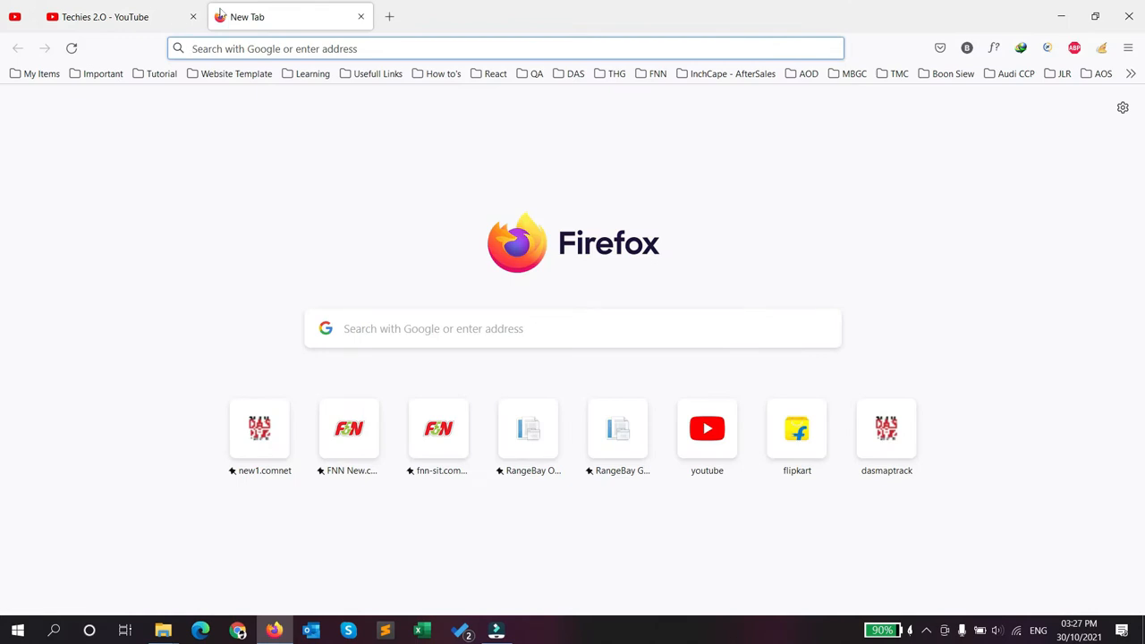
{"action": "type", "text": "vlc ,ea"}
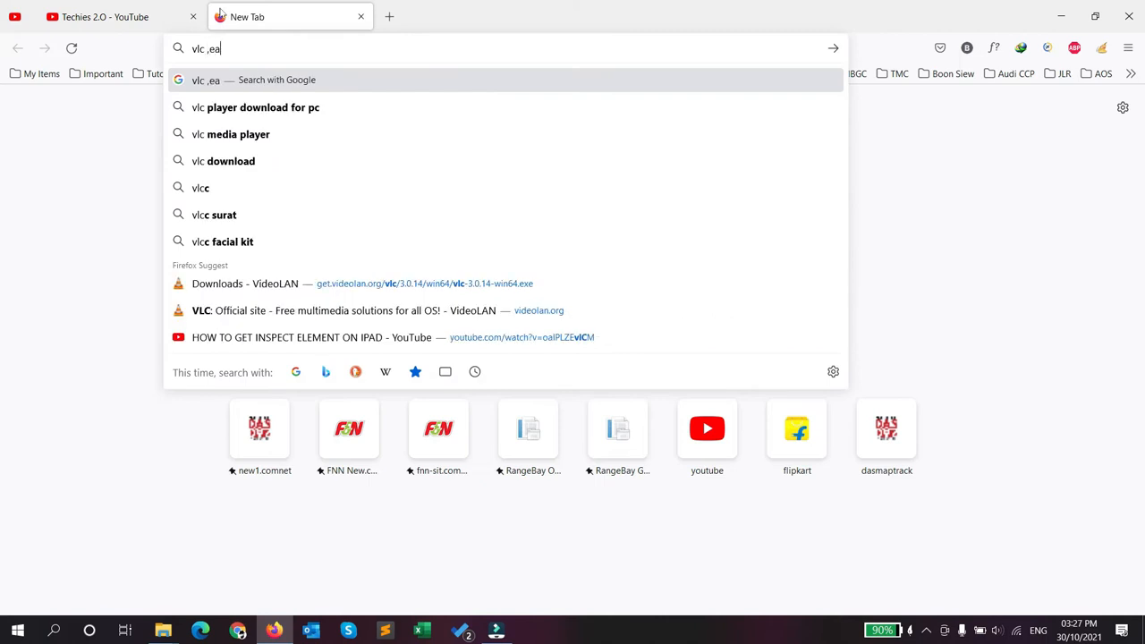
{"action": "left_click", "coordinate": [261, 107]}
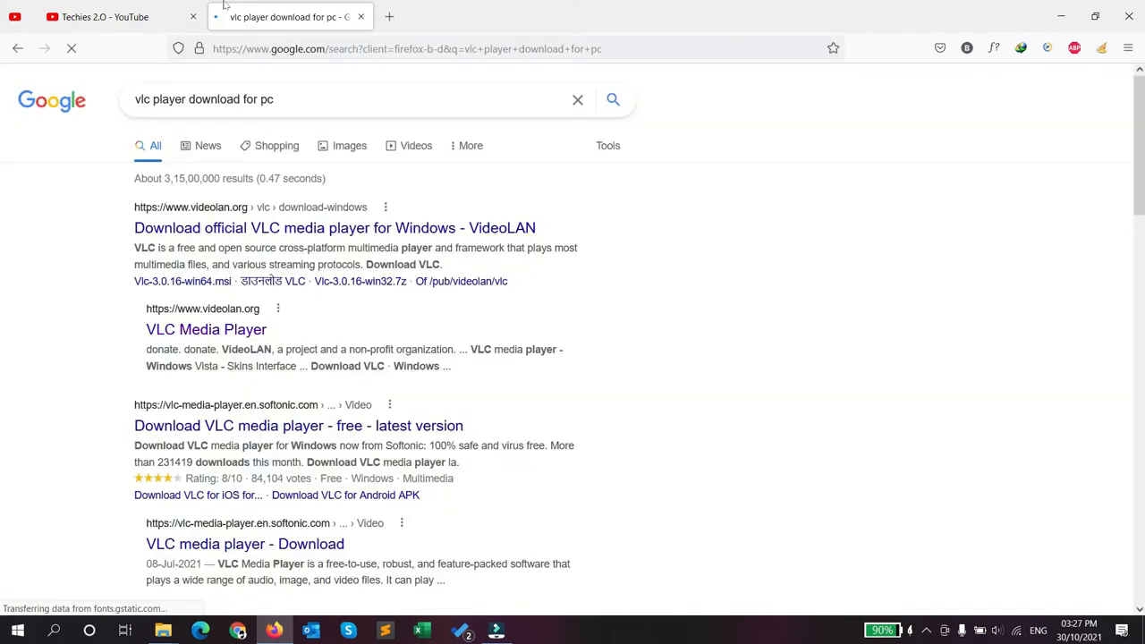
{"action": "left_click", "coordinate": [335, 227]}
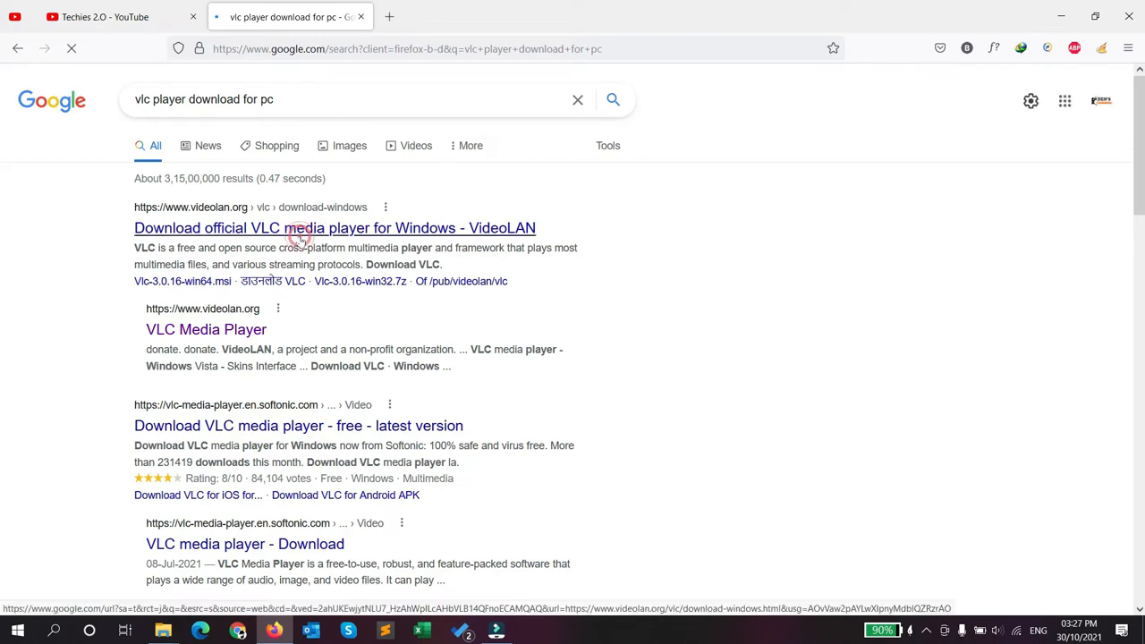
{"action": "left_click", "coordinate": [333, 227]}
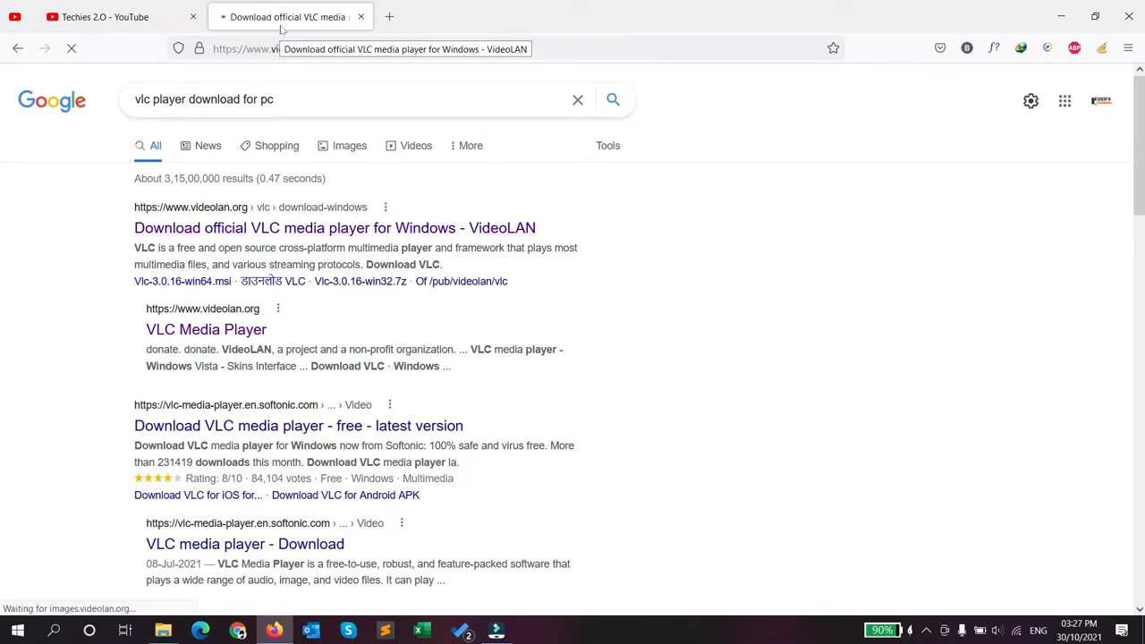
- Review the VLC for Windows page on videolan.org, then return to the Techies 2.0 YouTube tab
{"action": "left_click", "coordinate": [335, 227]}
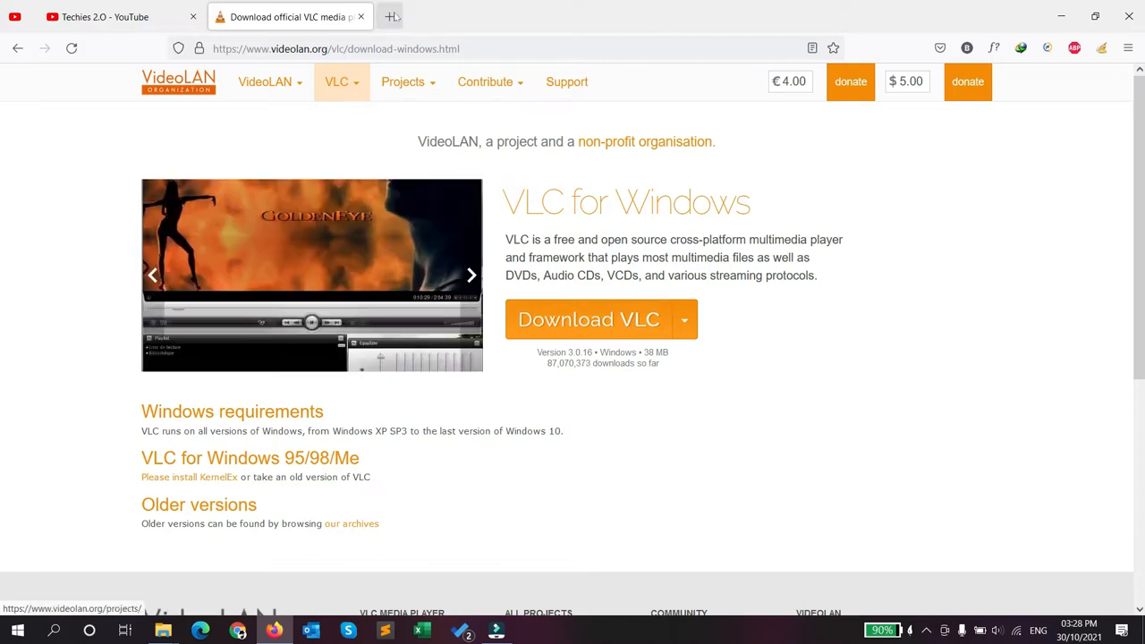
{"action": "left_click", "coordinate": [684, 318]}
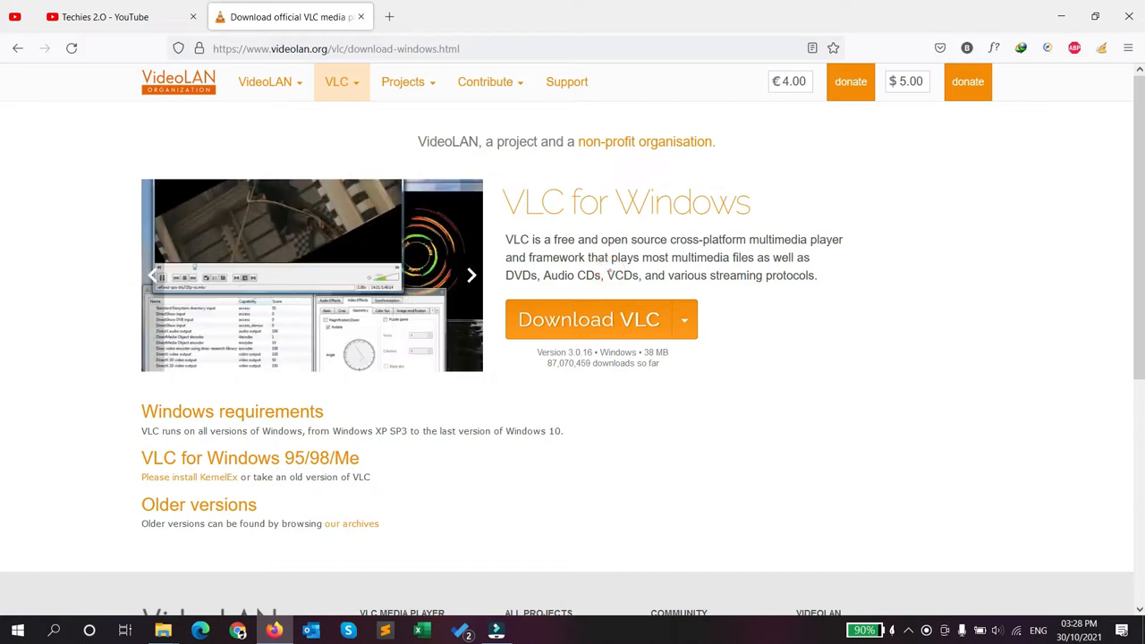
{"action": "mouse_move", "coordinate": [361, 16]}
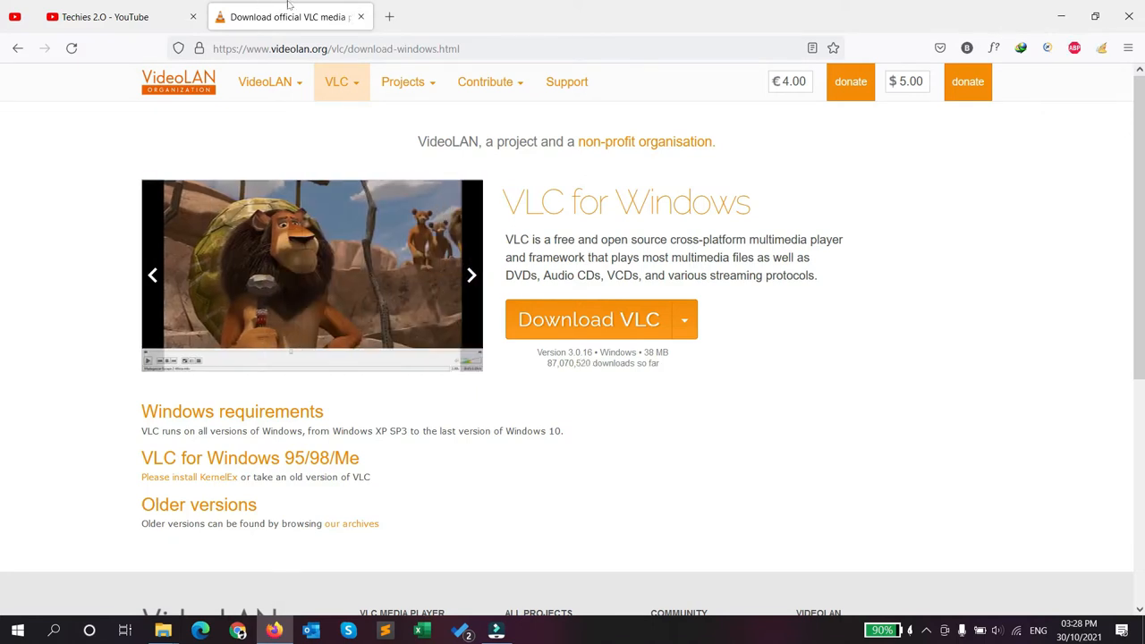
{"action": "left_click", "coordinate": [104, 16]}
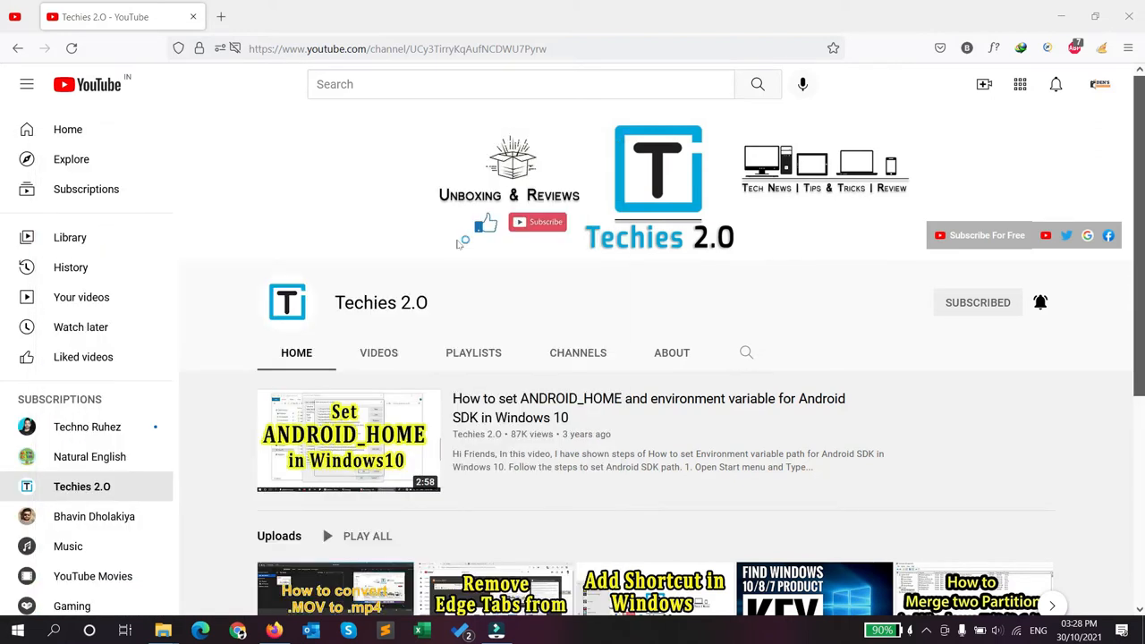
- Launch VLC from the taskbar and choose Media > Convert / Save..
{"action": "left_click", "coordinate": [533, 630]}
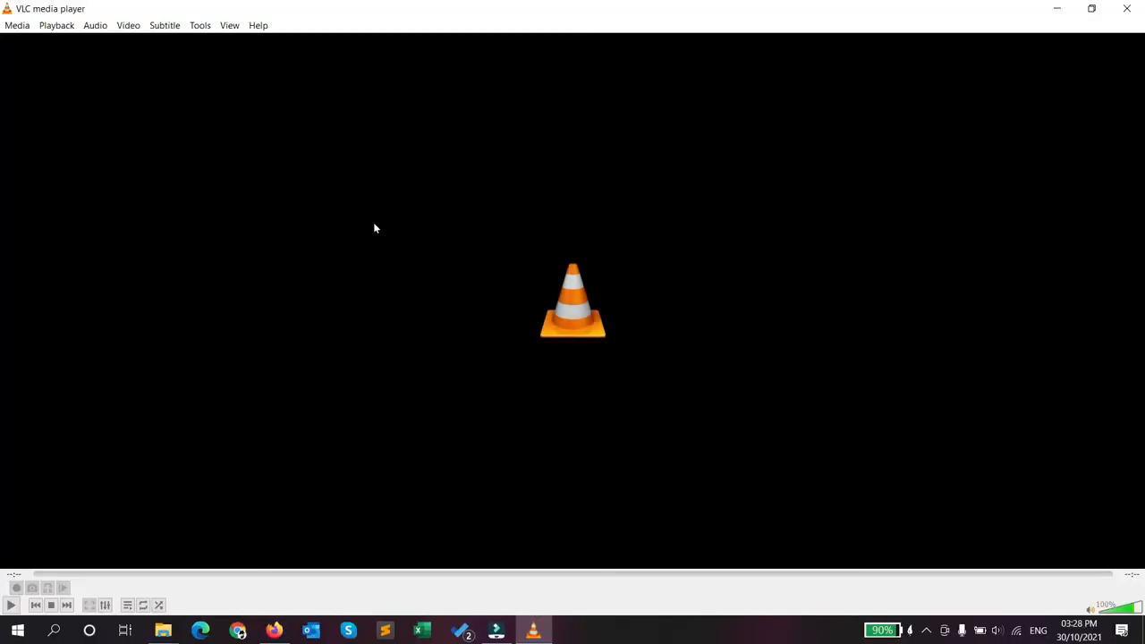
{"action": "mouse_move", "coordinate": [172, 165]}
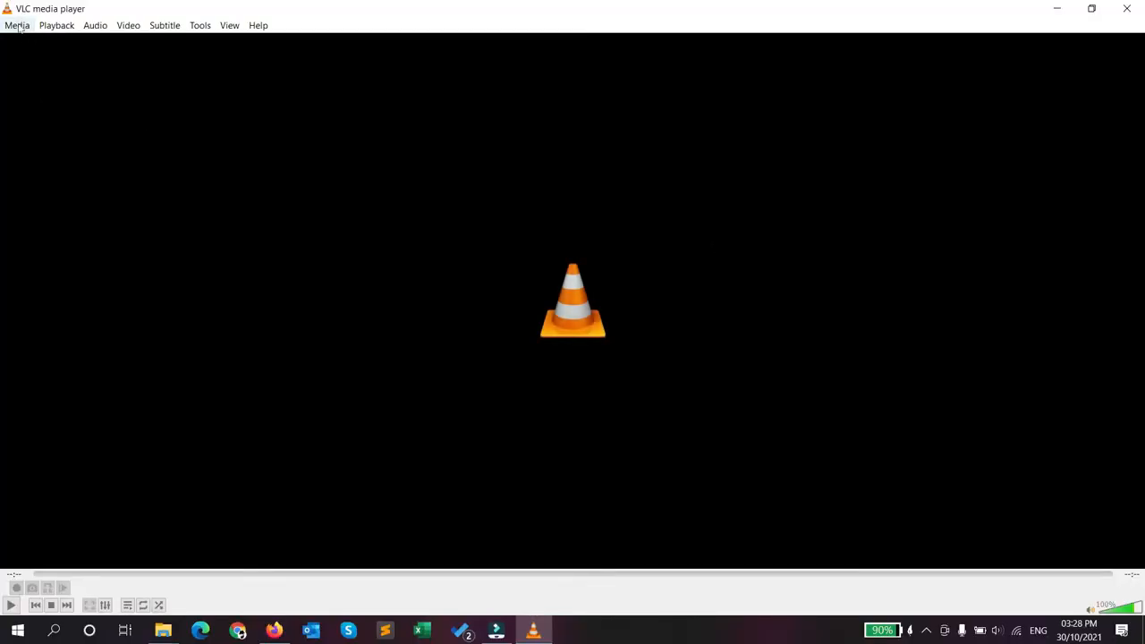
{"action": "left_click", "coordinate": [18, 25]}
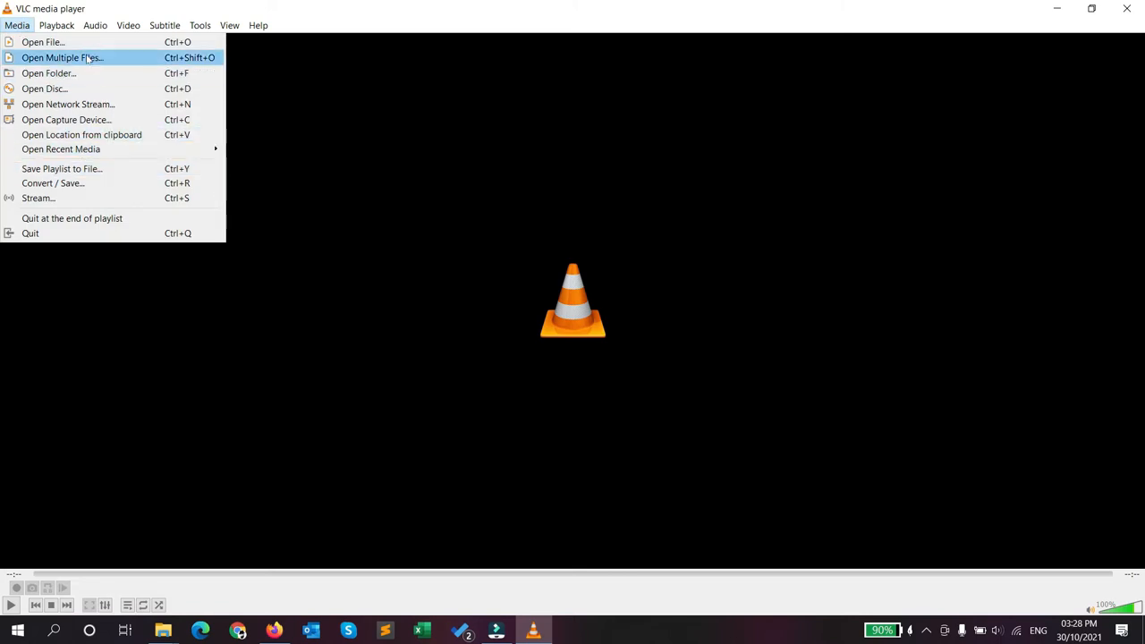
{"action": "mouse_move", "coordinate": [93, 183]}
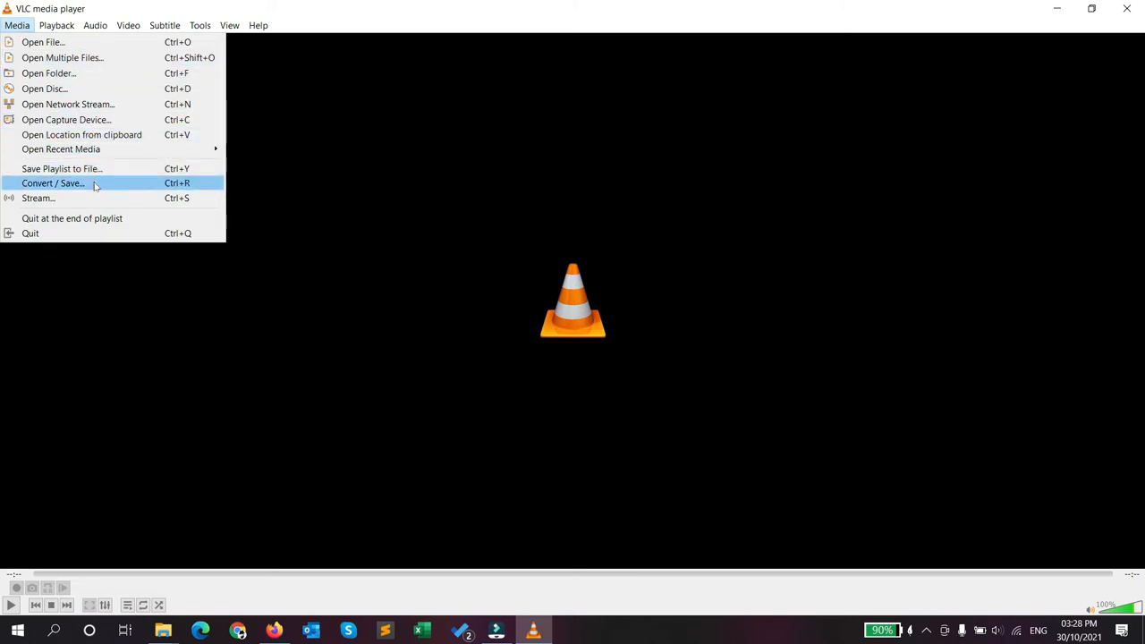
{"action": "left_click", "coordinate": [52, 182]}
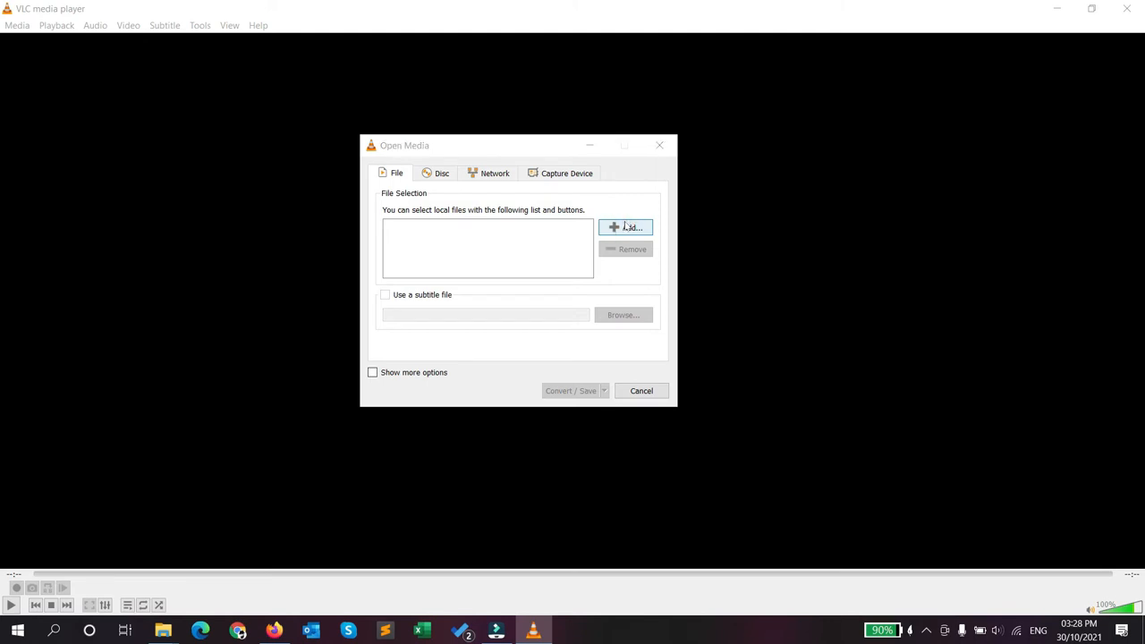
- Add Sample video.mp4 from the Videos folder as the source and continue to the Convert settings
{"action": "left_click", "coordinate": [626, 227]}
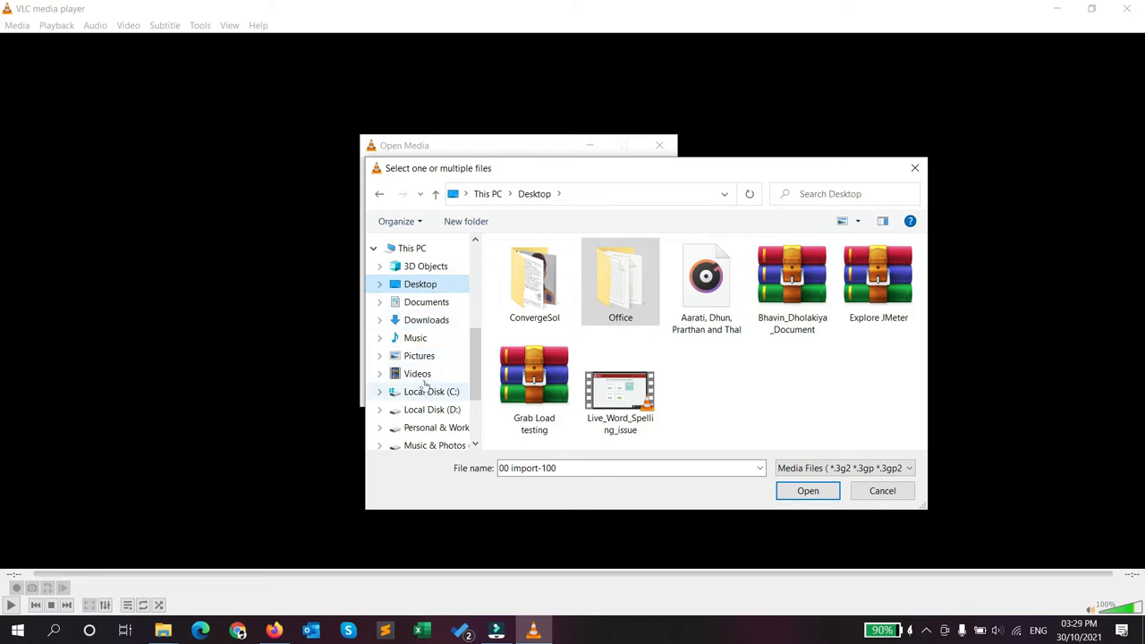
{"action": "left_click", "coordinate": [417, 374]}
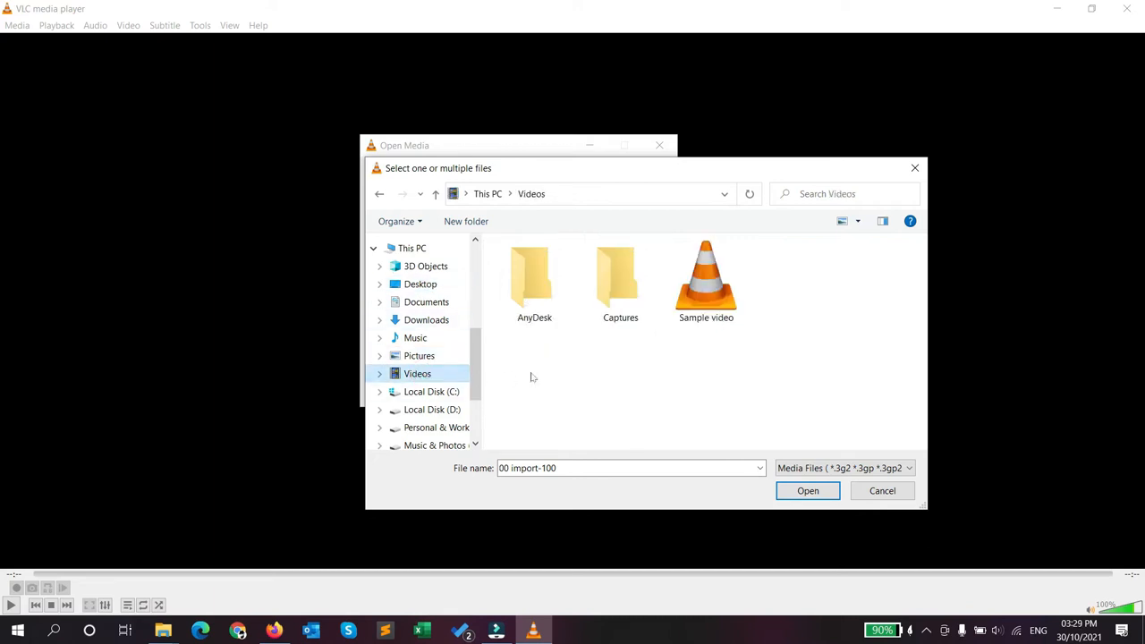
{"action": "left_click", "coordinate": [705, 276]}
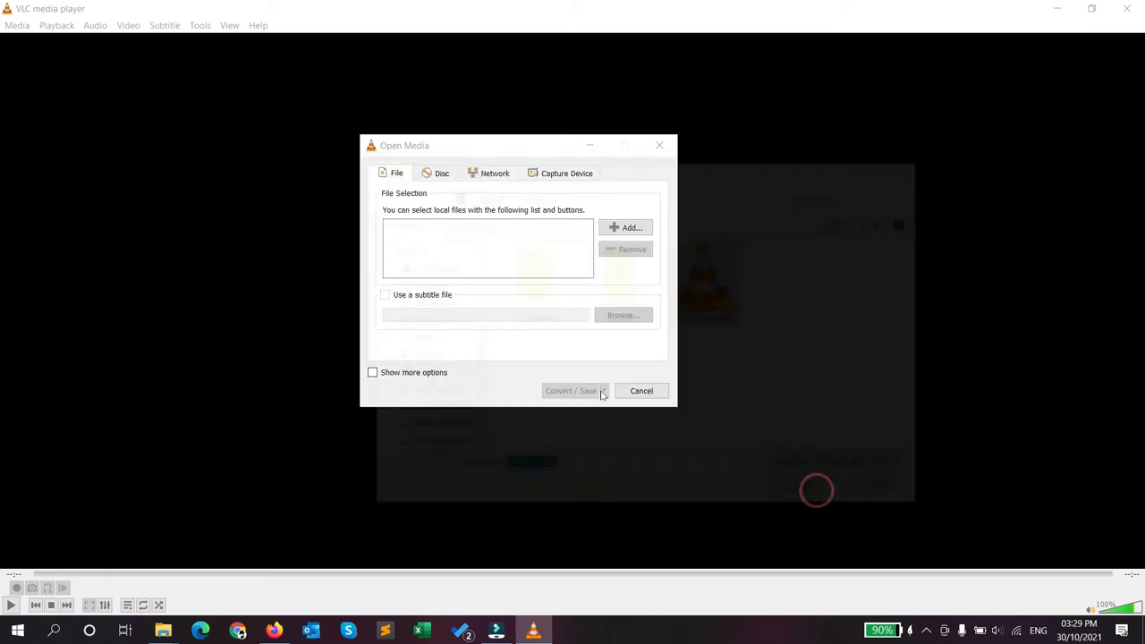
{"action": "left_click", "coordinate": [626, 227]}
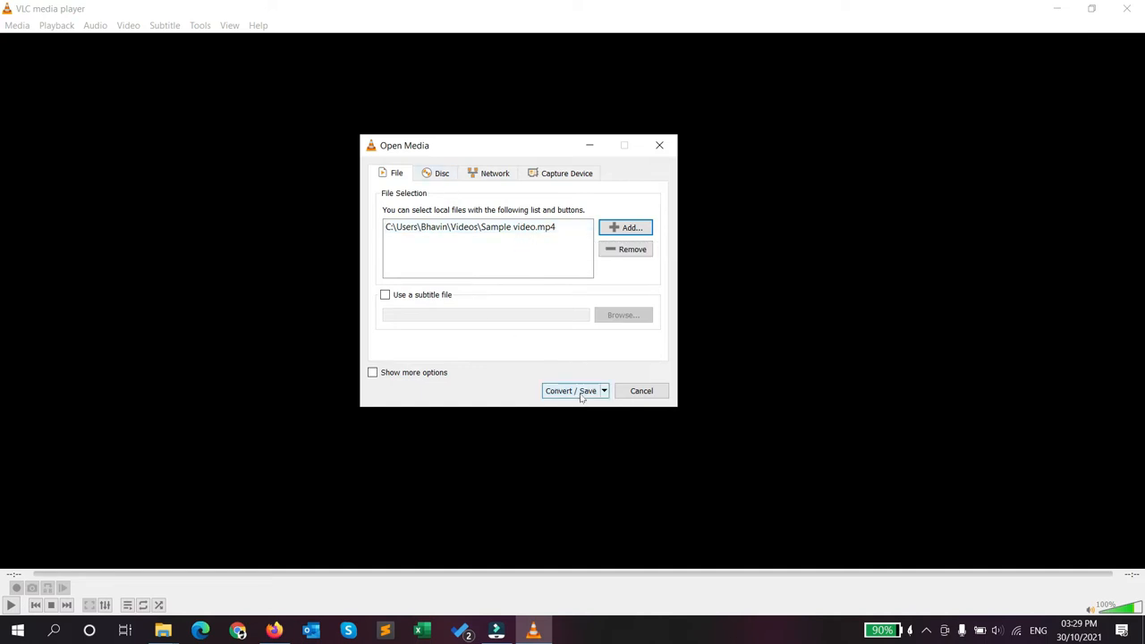
{"action": "left_click", "coordinate": [570, 390]}
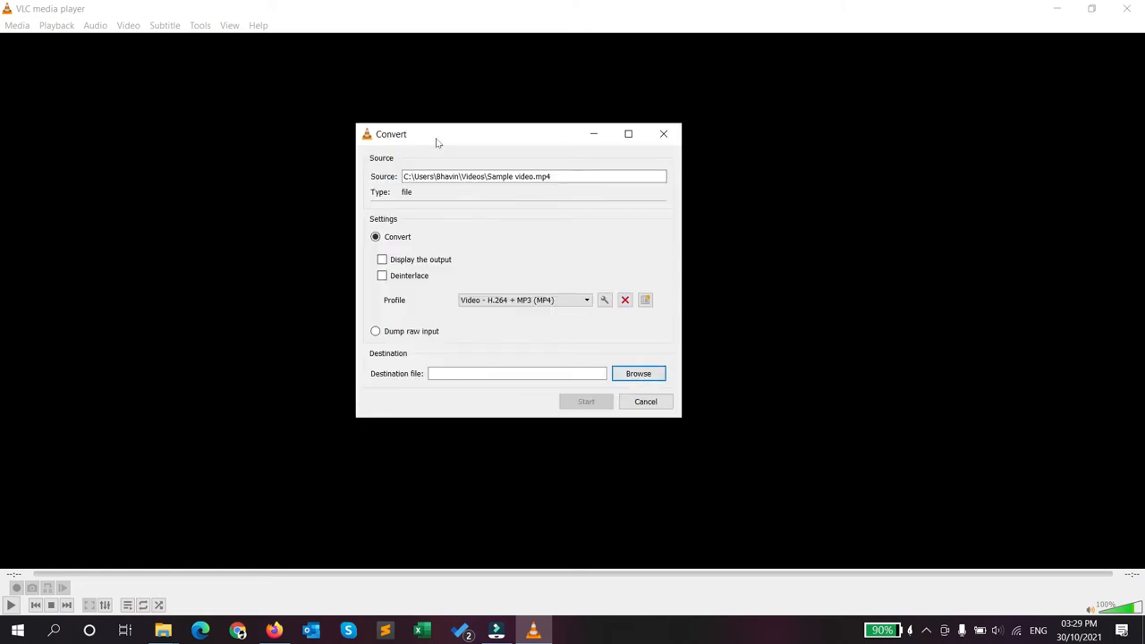
{"action": "mouse_move", "coordinate": [441, 324]}
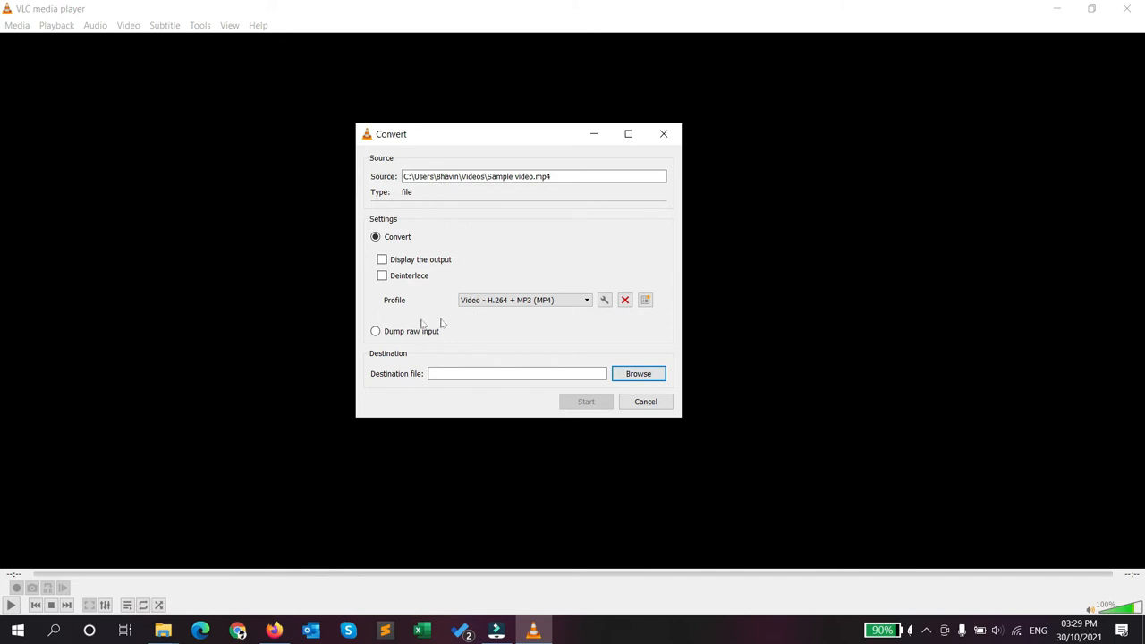
{"action": "mouse_move", "coordinate": [576, 301]}
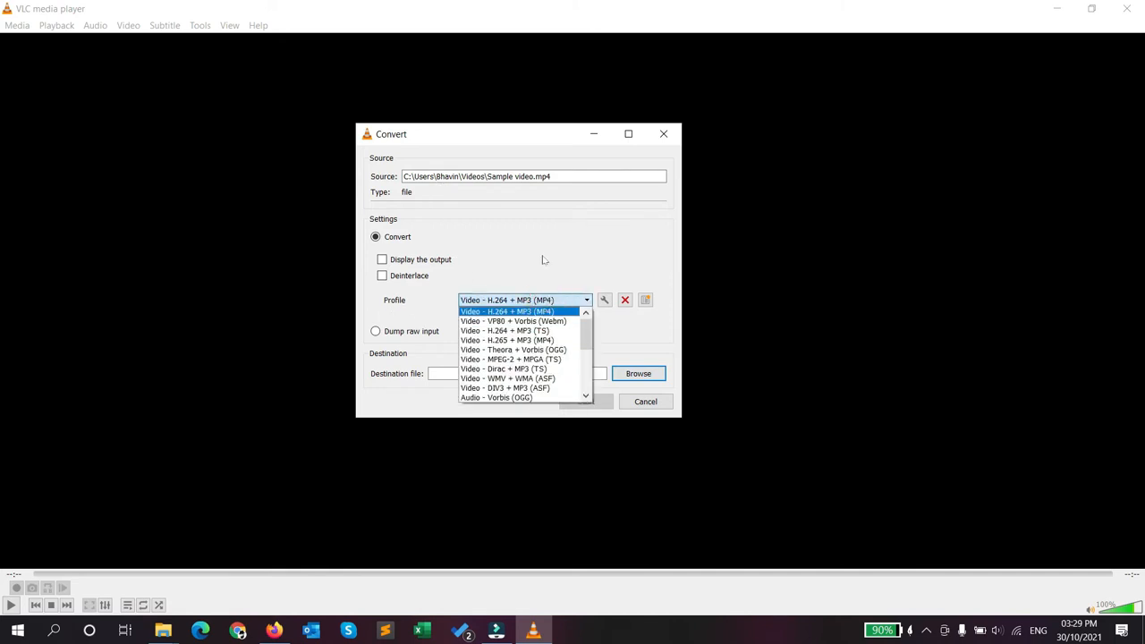
- Keep the Video - H.264 + MP3 (MP4) profile and open it for editing with the wrench button
{"action": "left_click", "coordinate": [525, 301]}
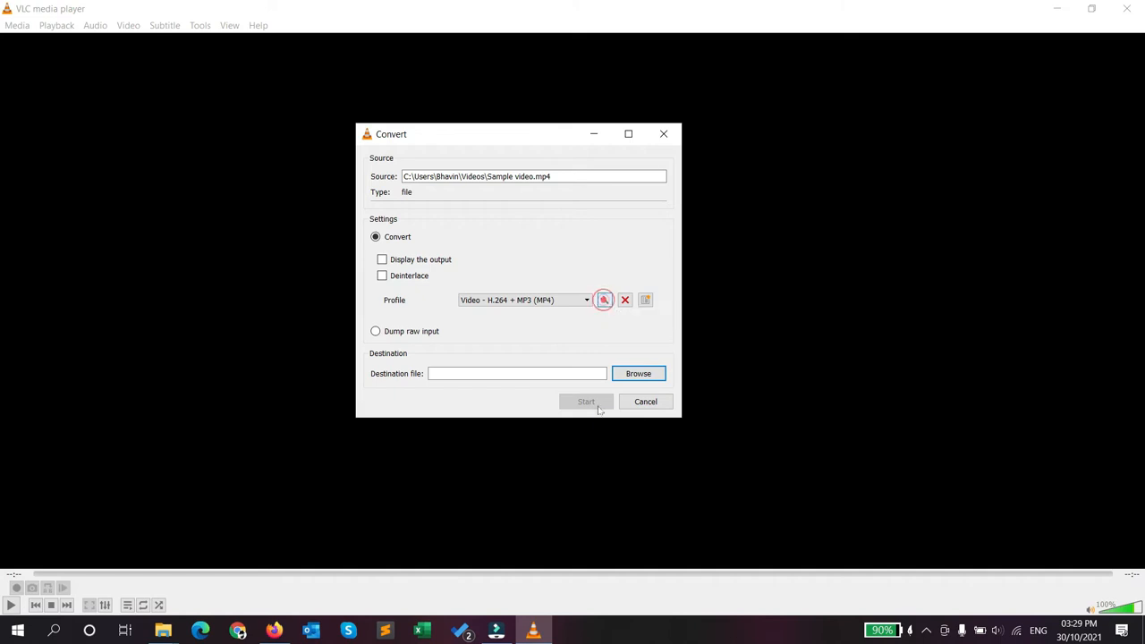
{"action": "left_click", "coordinate": [603, 301]}
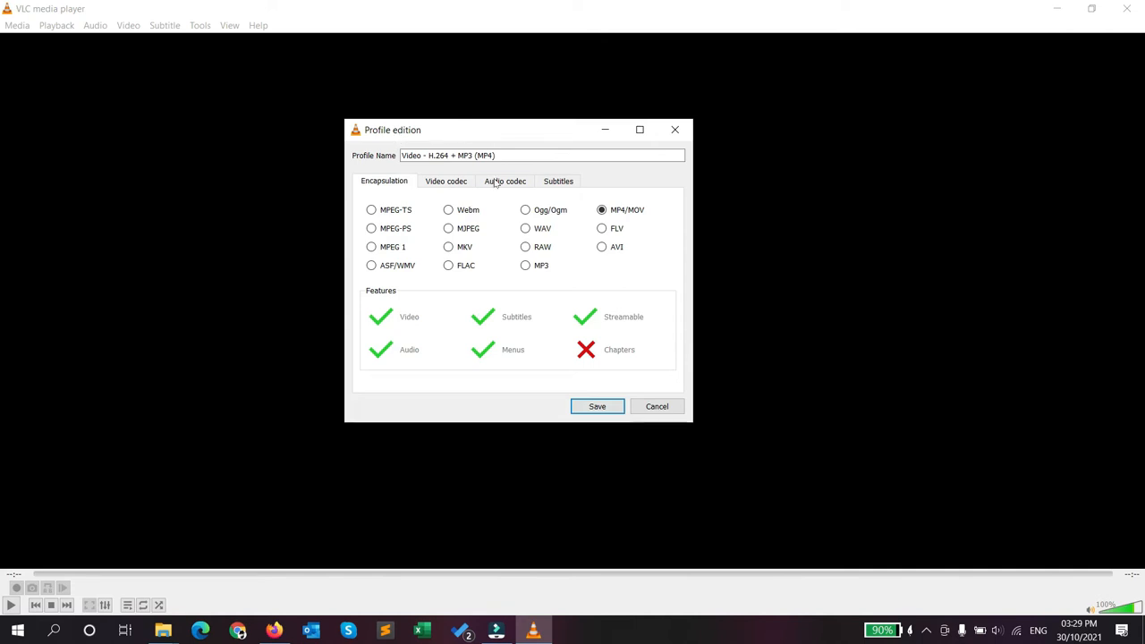
- Uncheck Audio on the profile's Audio codec page and save the profile without sound
{"action": "left_click", "coordinate": [505, 180]}
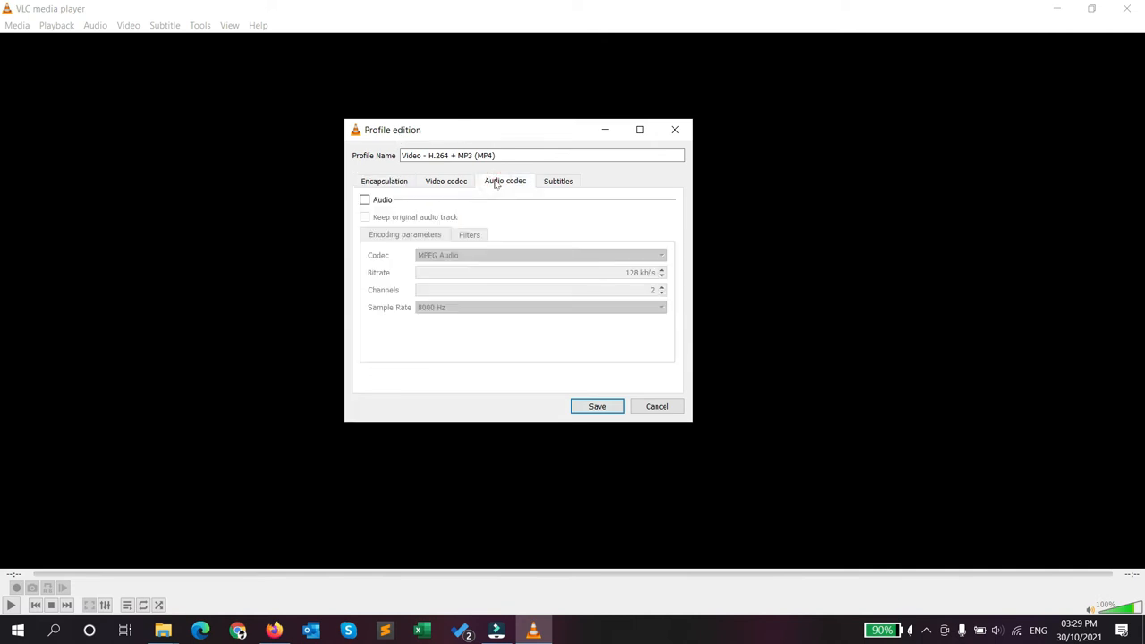
{"action": "mouse_move", "coordinate": [473, 207]}
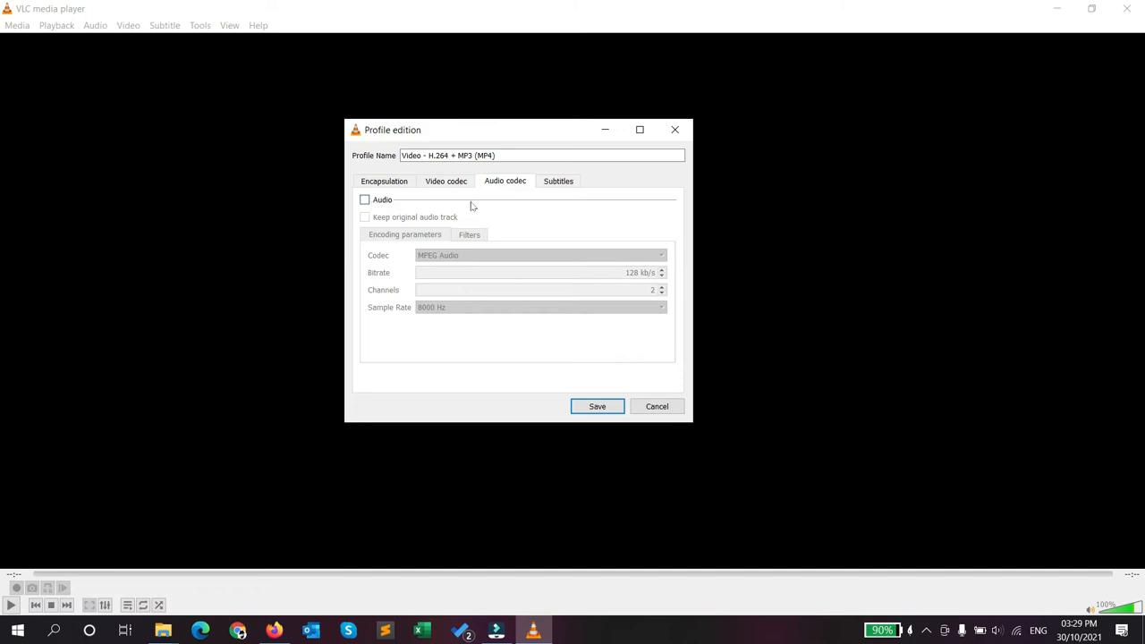
{"action": "mouse_move", "coordinate": [390, 199]}
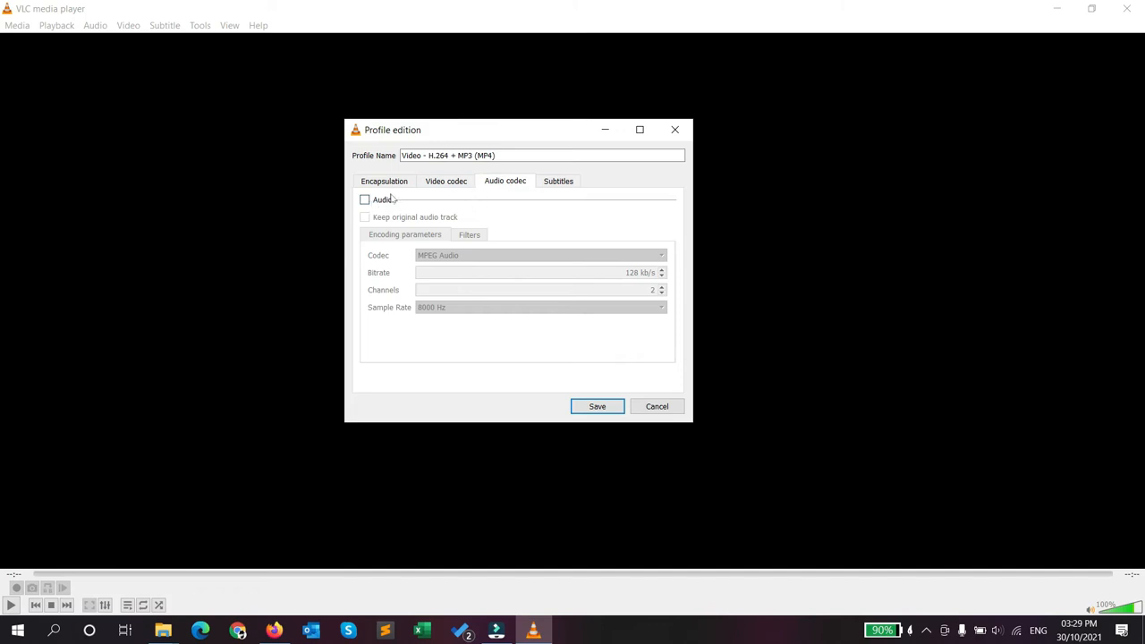
{"action": "mouse_move", "coordinate": [440, 198]}
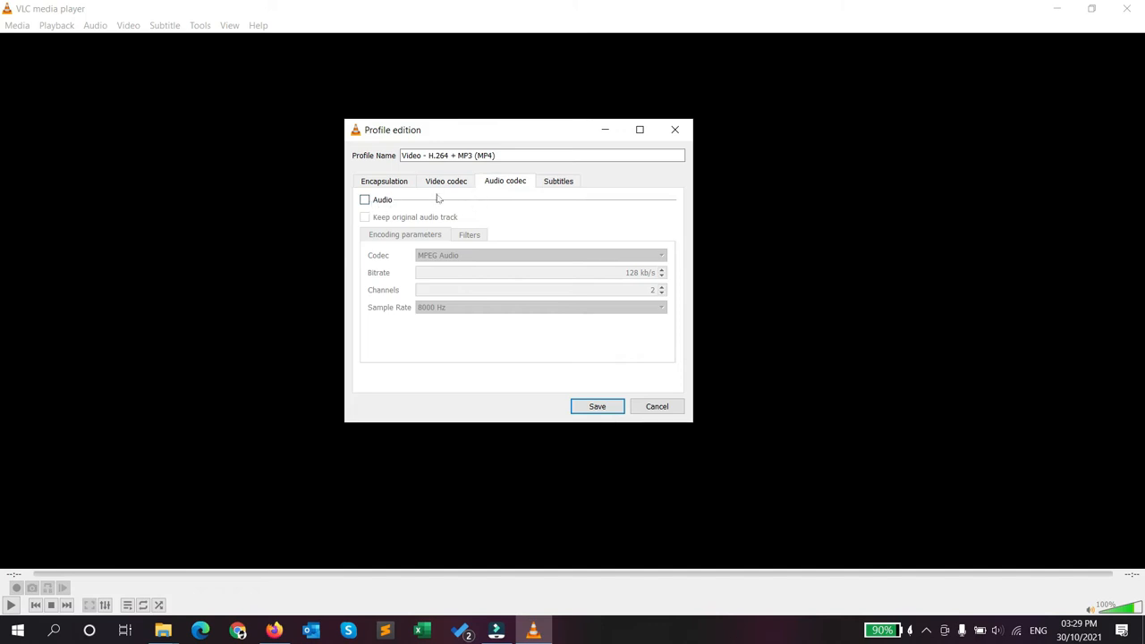
{"action": "mouse_move", "coordinate": [420, 200]}
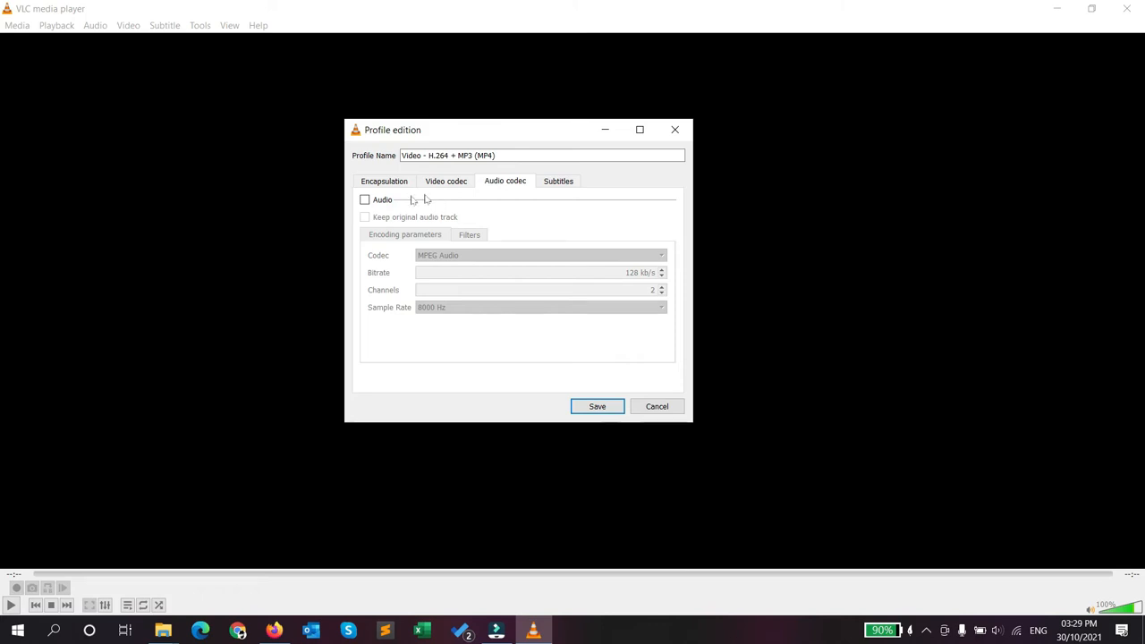
{"action": "mouse_move", "coordinate": [360, 208]}
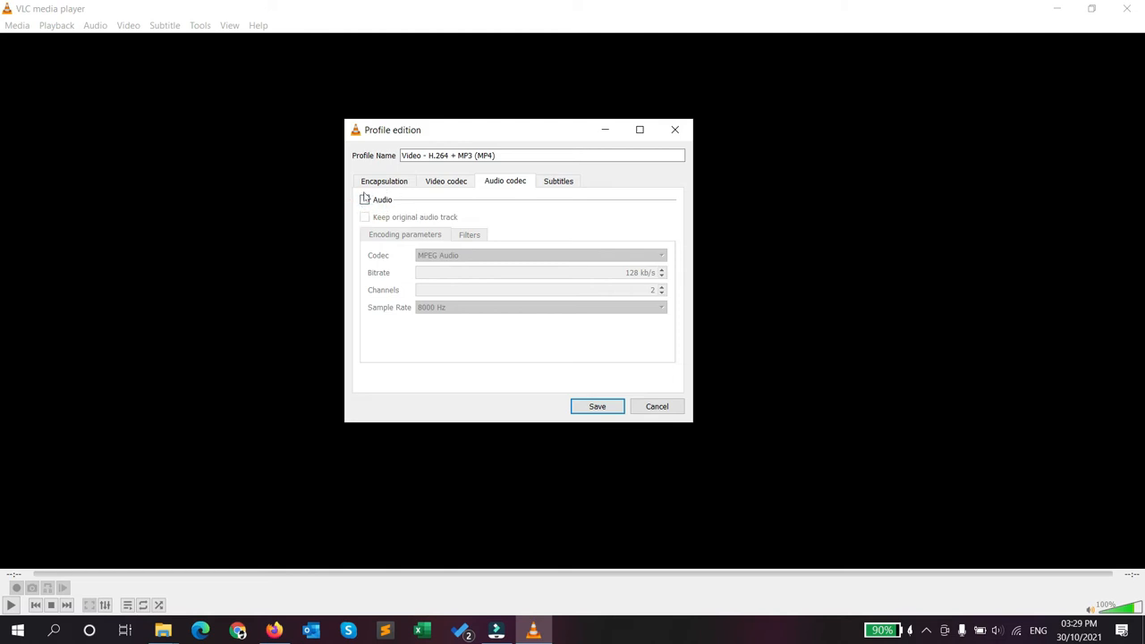
{"action": "left_click", "coordinate": [365, 200]}
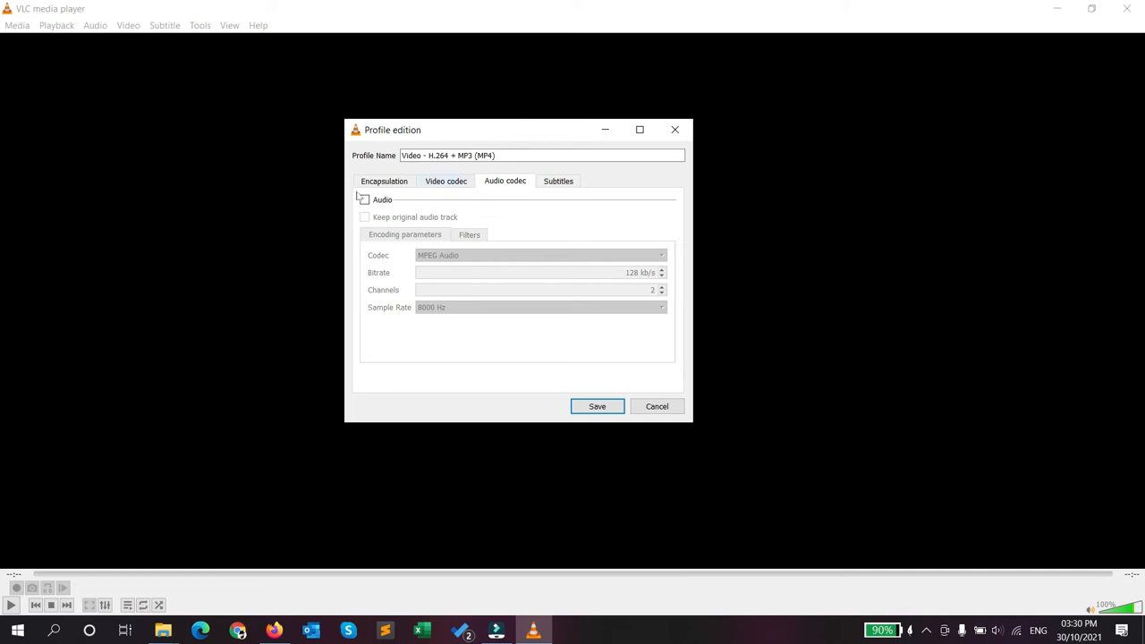
{"action": "left_click", "coordinate": [365, 200]}
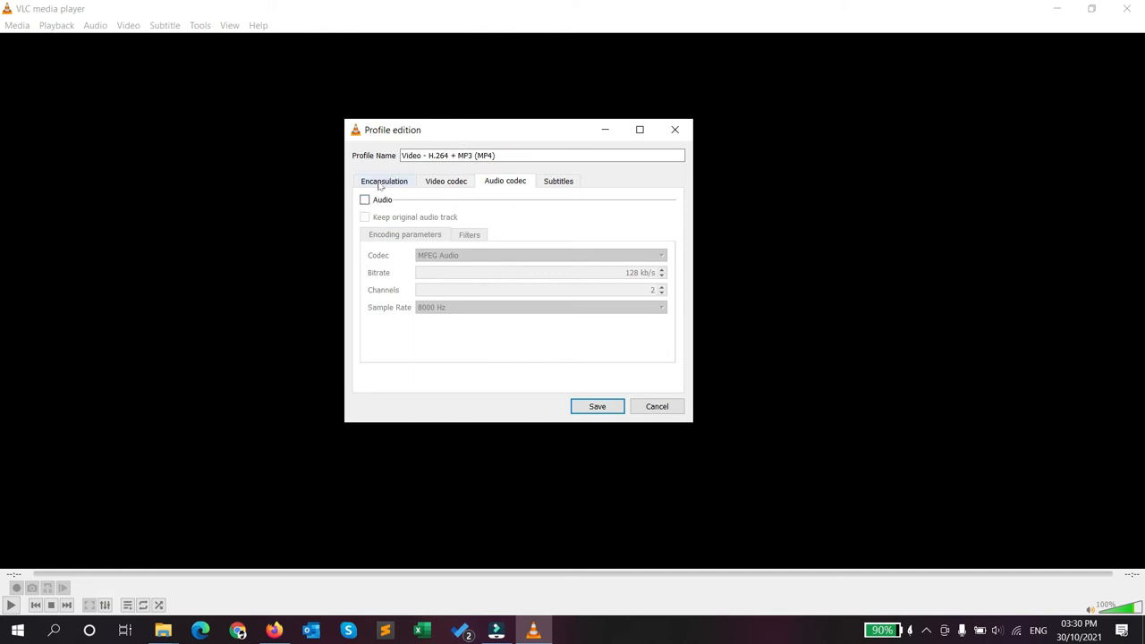
{"action": "left_click", "coordinate": [598, 406]}
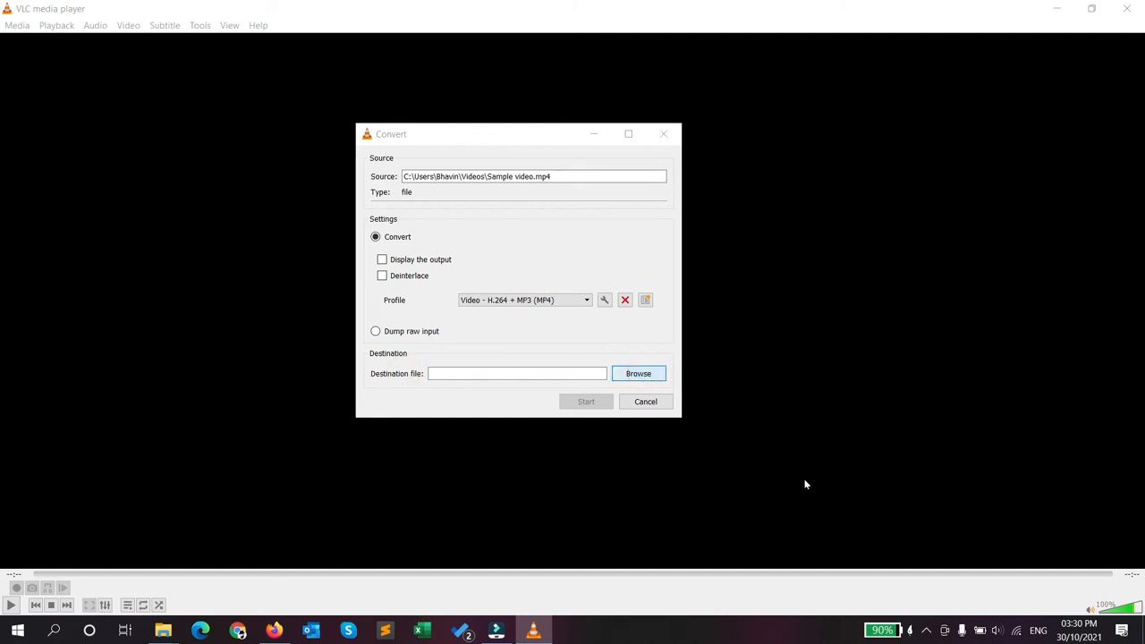
- Browse the destination and name the output file Sample video_without_audio in Videos
{"action": "left_click", "coordinate": [637, 374]}
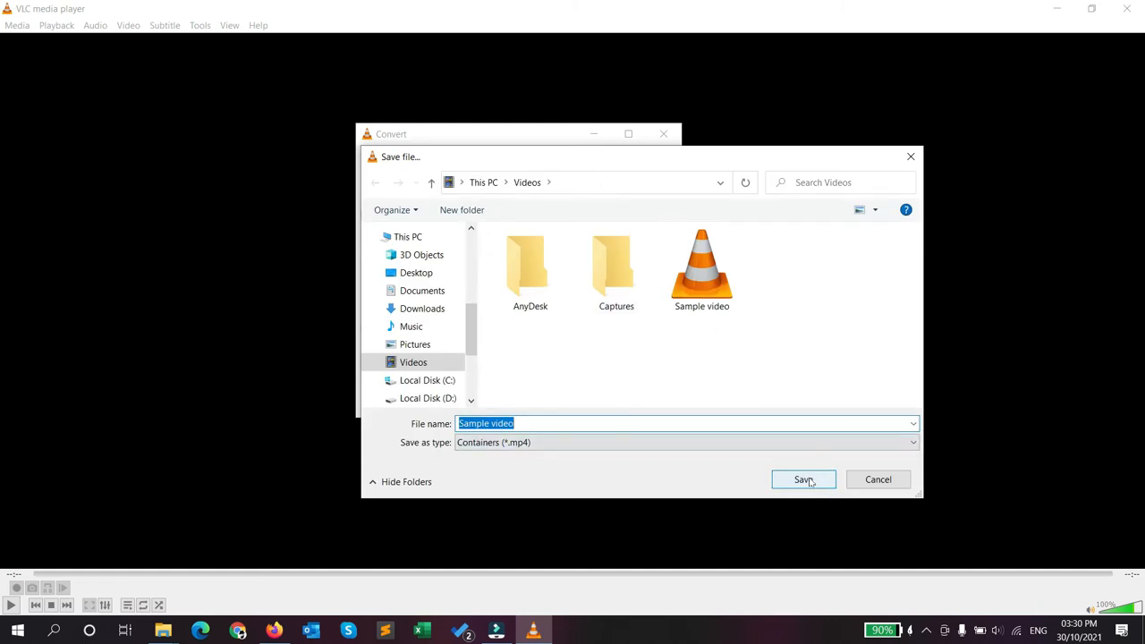
{"action": "left_click", "coordinate": [609, 422]}
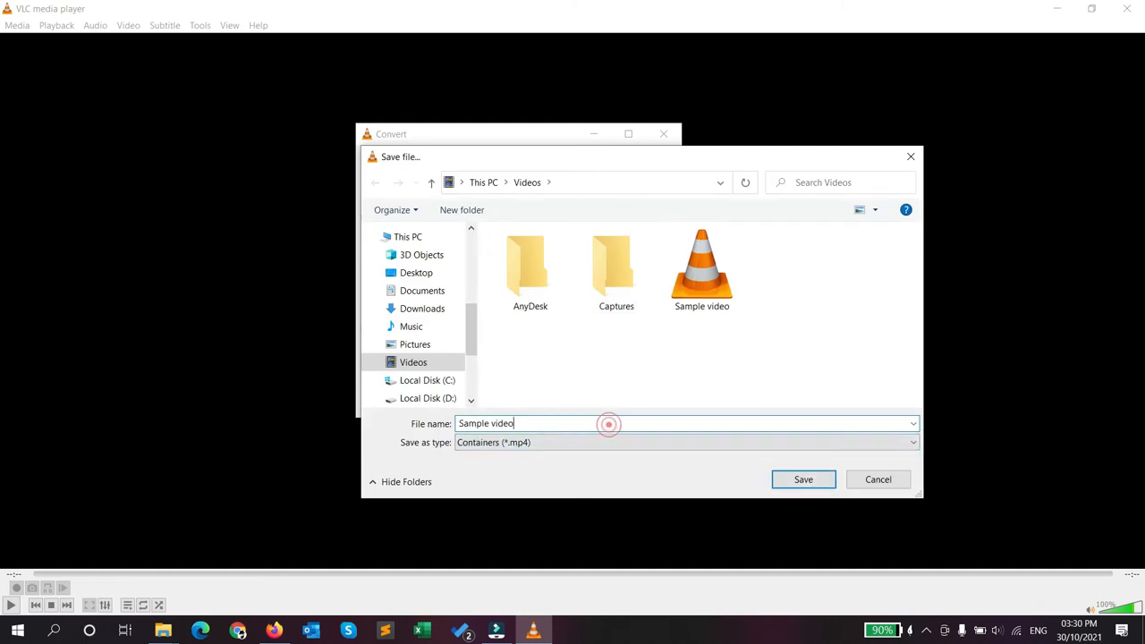
{"action": "type", "text": "_wit"}
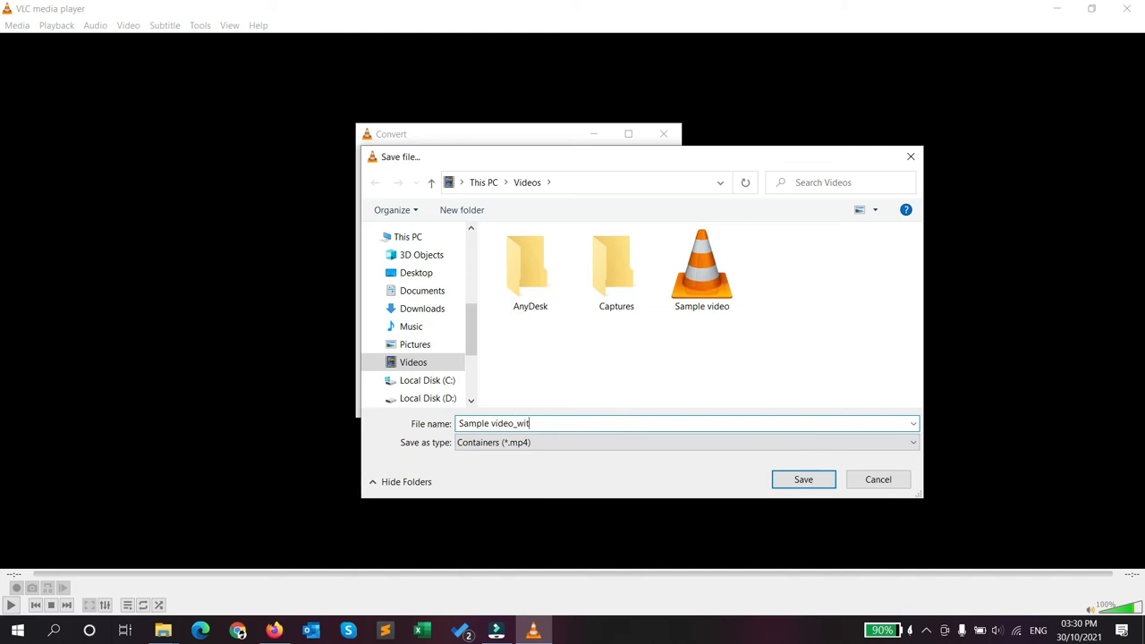
{"action": "type", "text": "hout"}
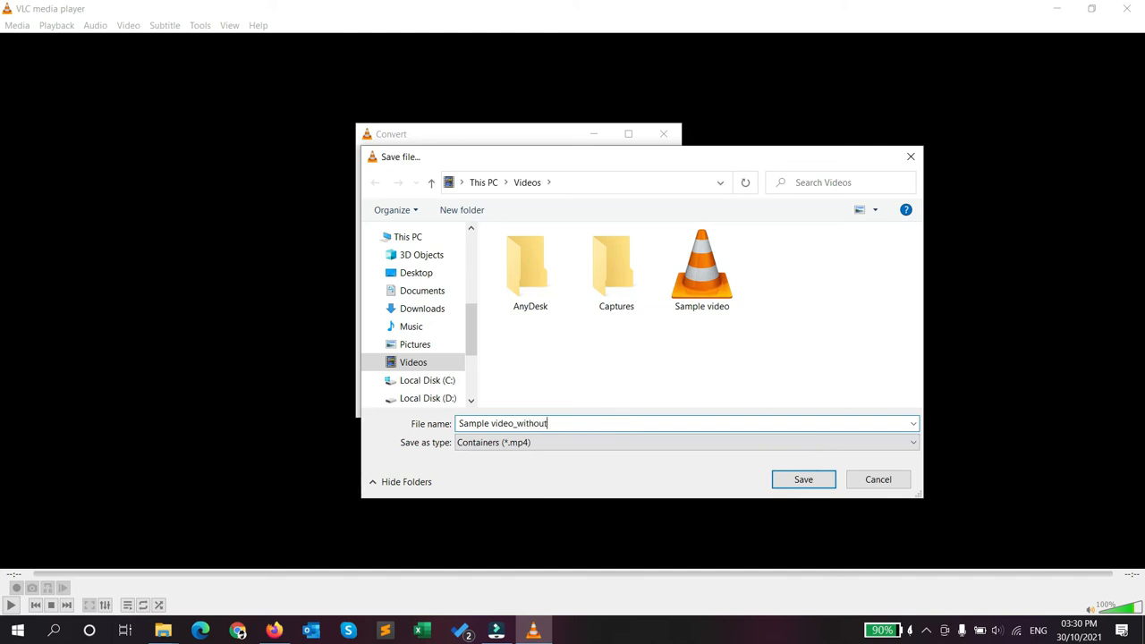
{"action": "type", "text": "_audio"}
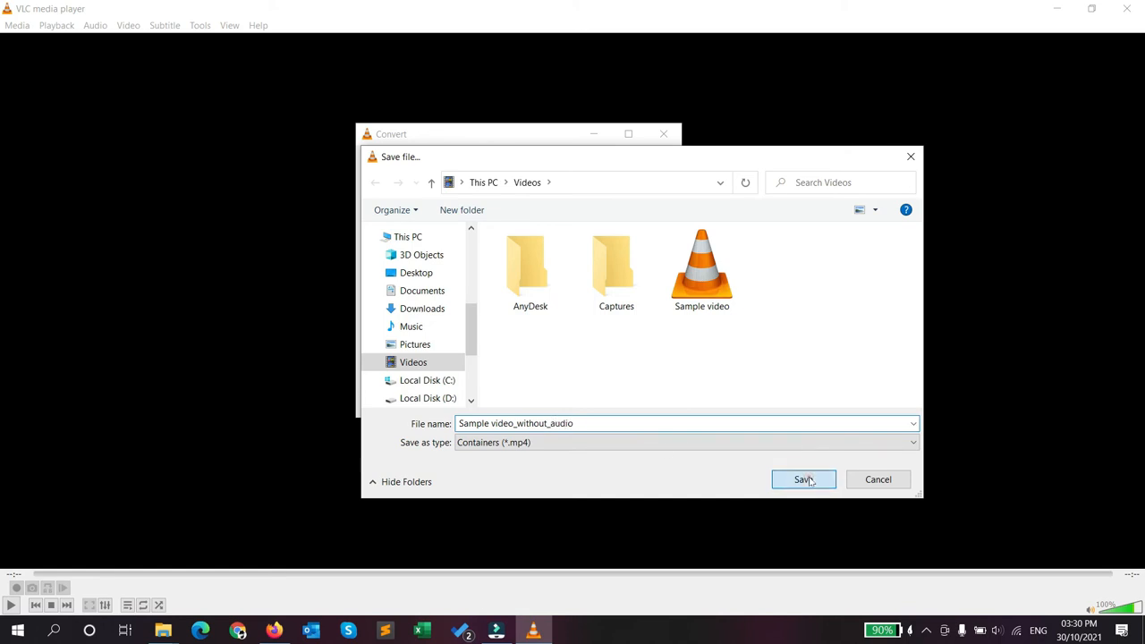
{"action": "left_click", "coordinate": [802, 480]}
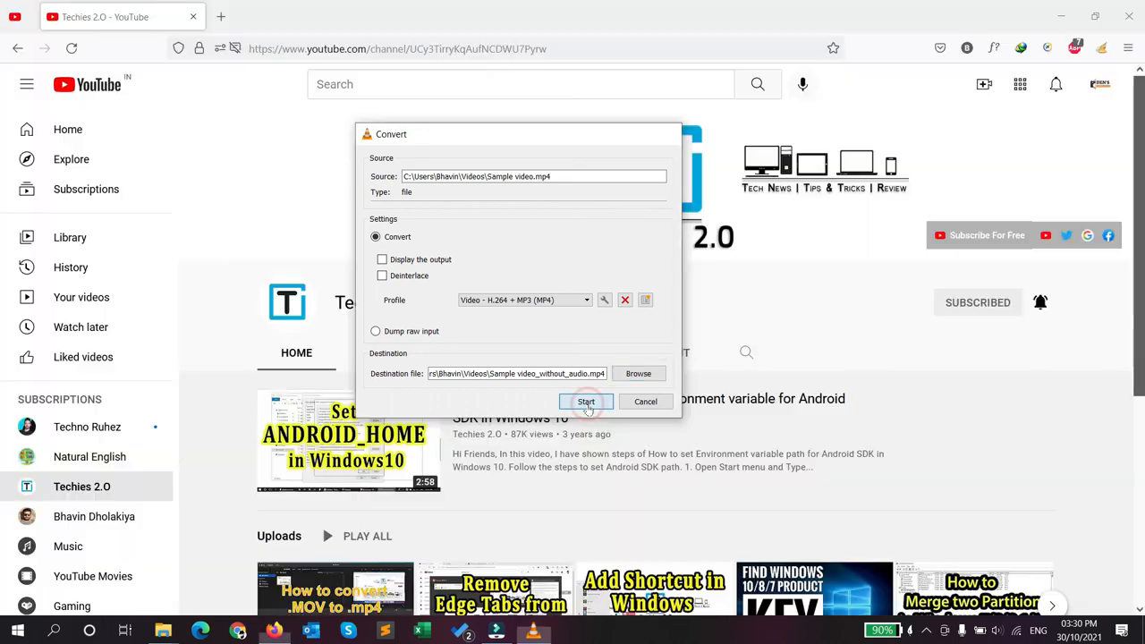
- Start the conversion to Sample video_without_audio.mp4
{"action": "left_click", "coordinate": [587, 401]}
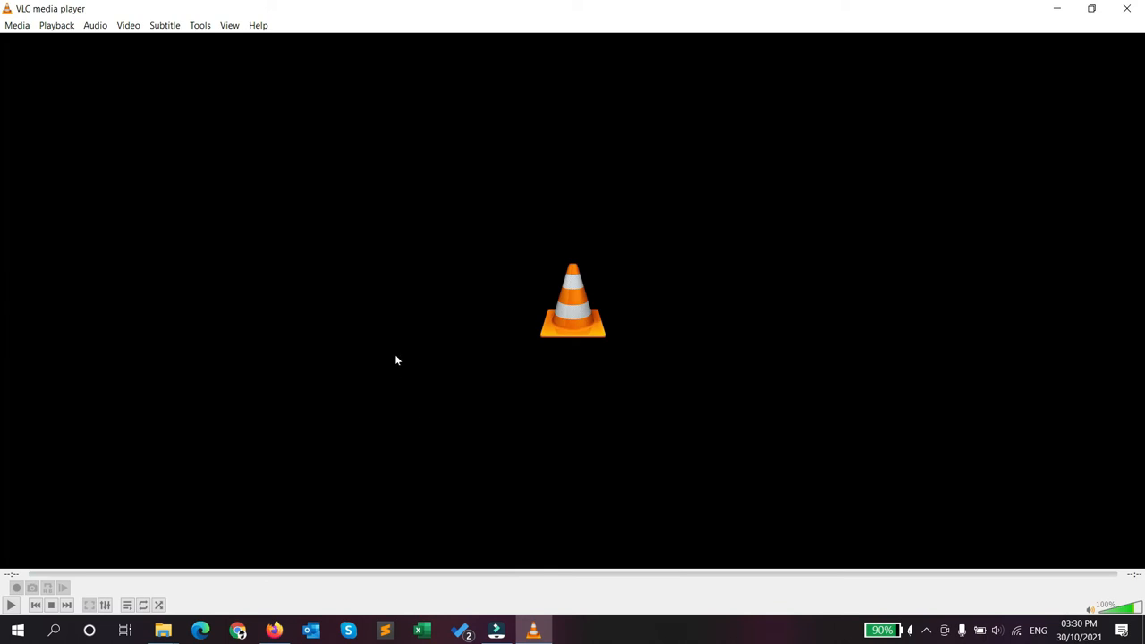
{"action": "mouse_move", "coordinate": [369, 360]}
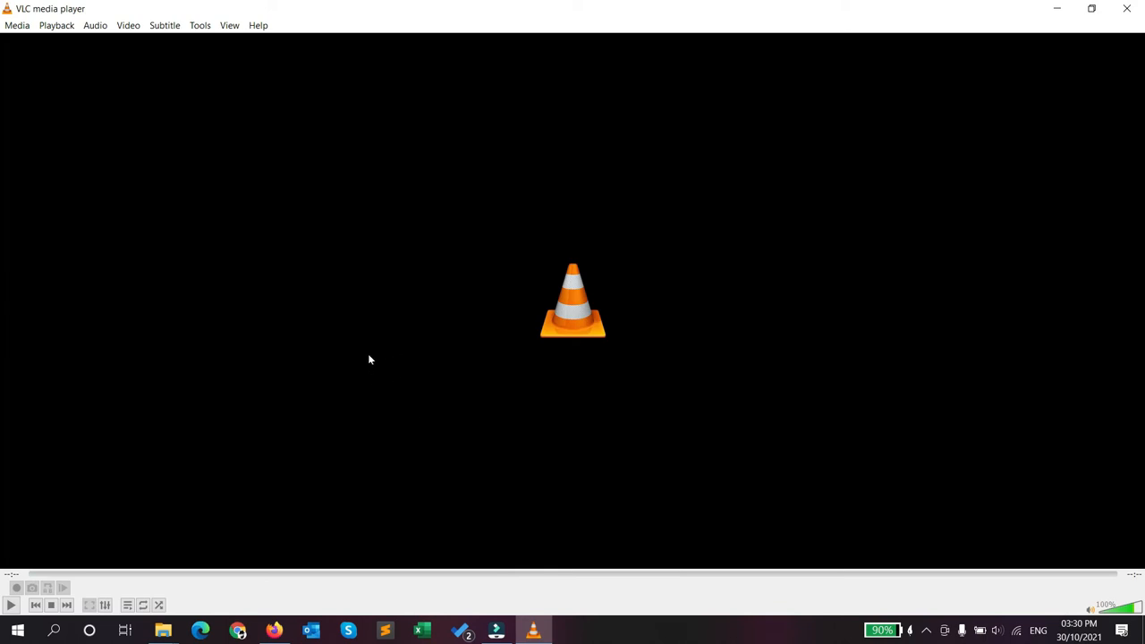
{"action": "mouse_move", "coordinate": [279, 340]}
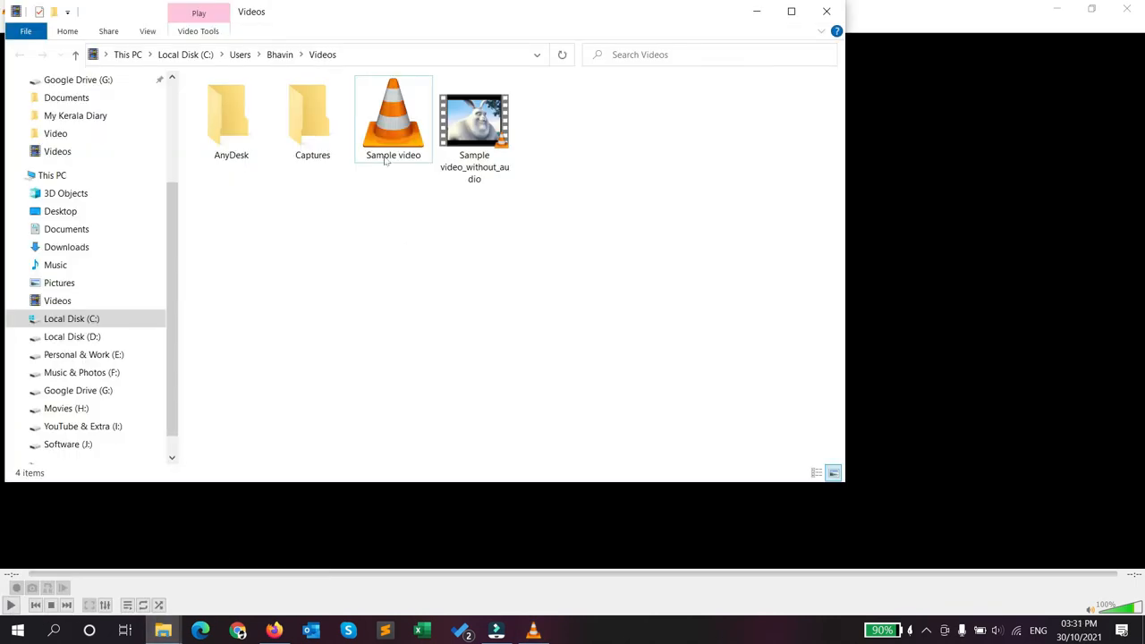
- Play the original Sample video from the Videos folder in VLC, then close it
{"action": "left_click", "coordinate": [394, 122]}
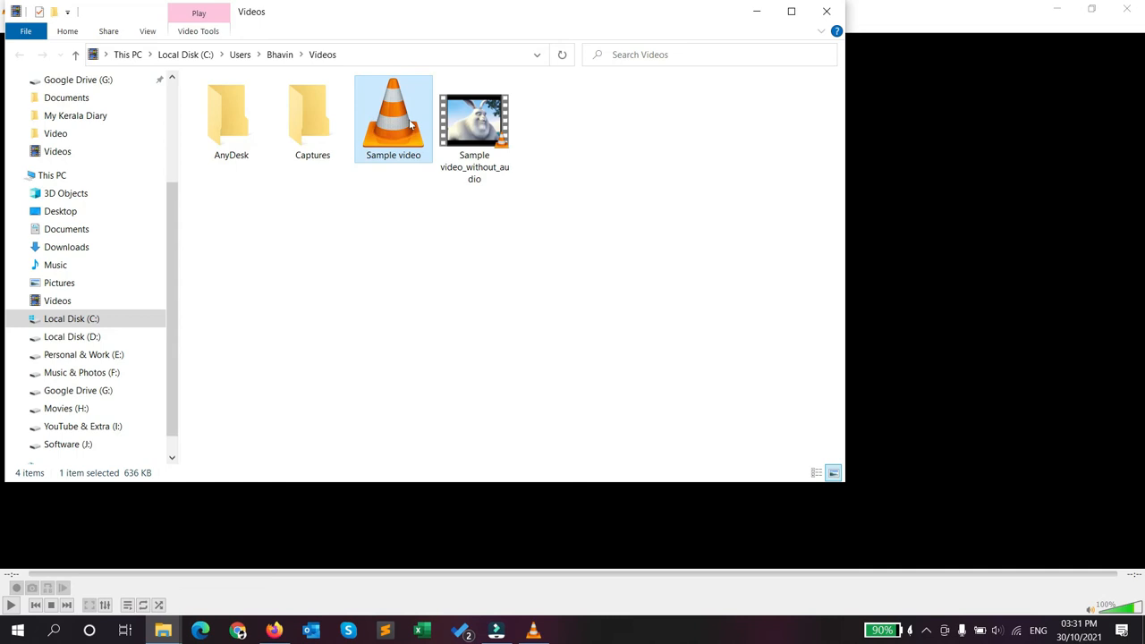
{"action": "mouse_move", "coordinate": [410, 125]}
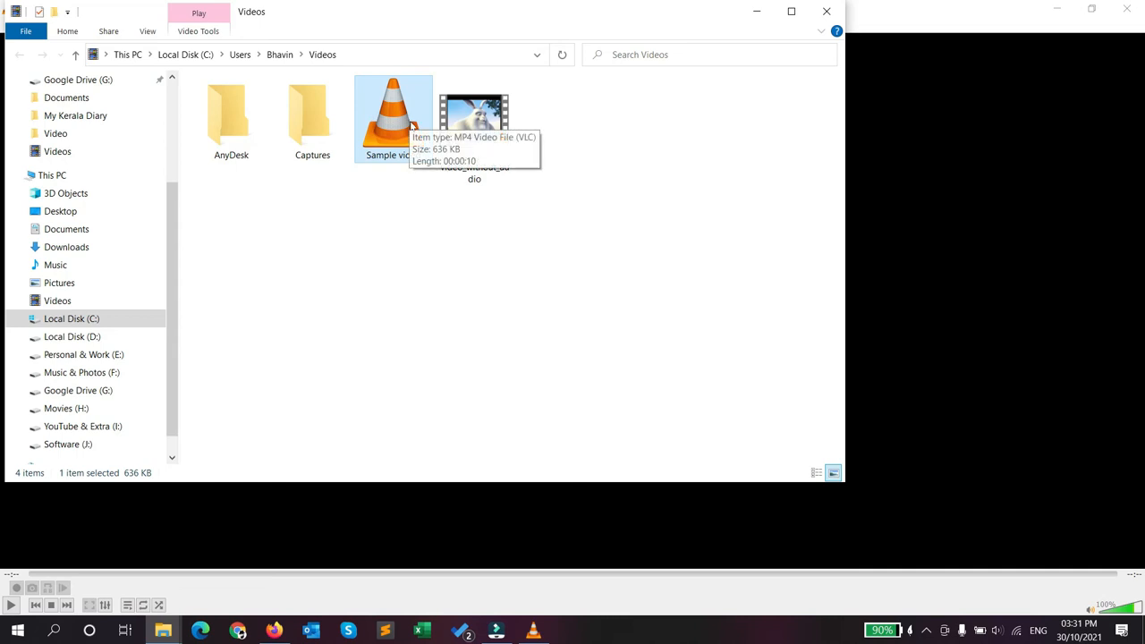
{"action": "left_click", "coordinate": [426, 290]}
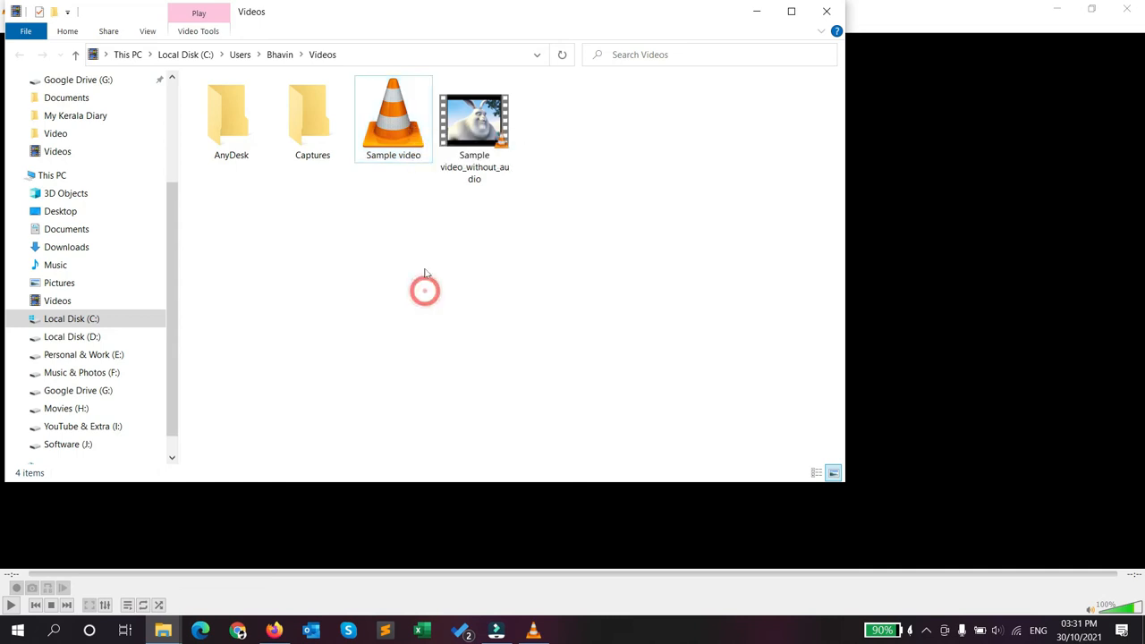
{"action": "mouse_move", "coordinate": [394, 125]}
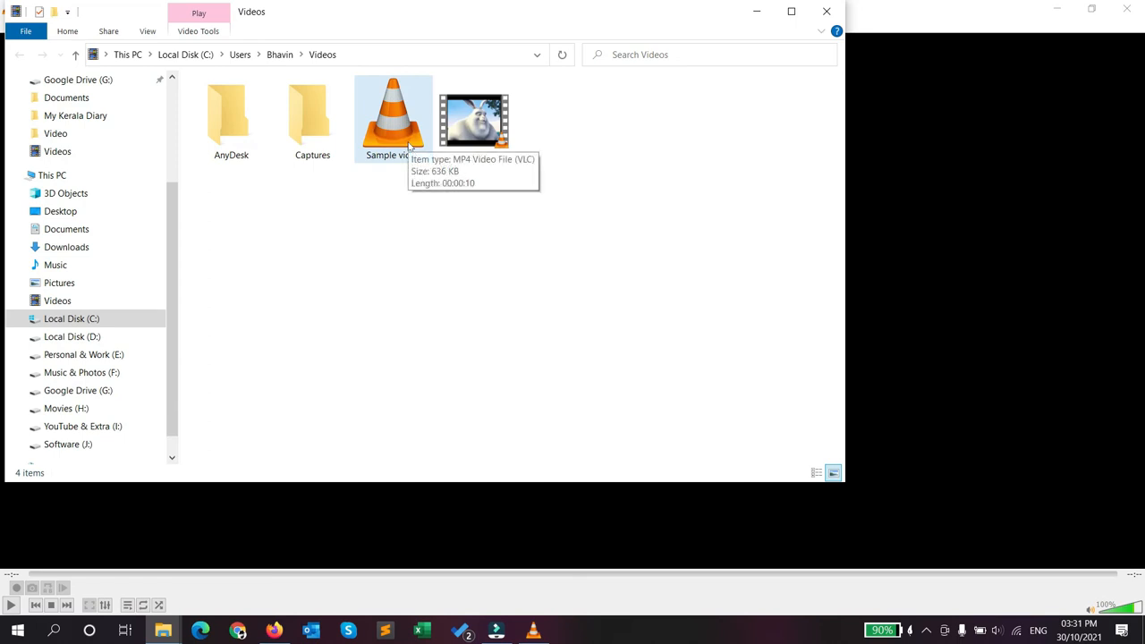
{"action": "left_click", "coordinate": [393, 116]}
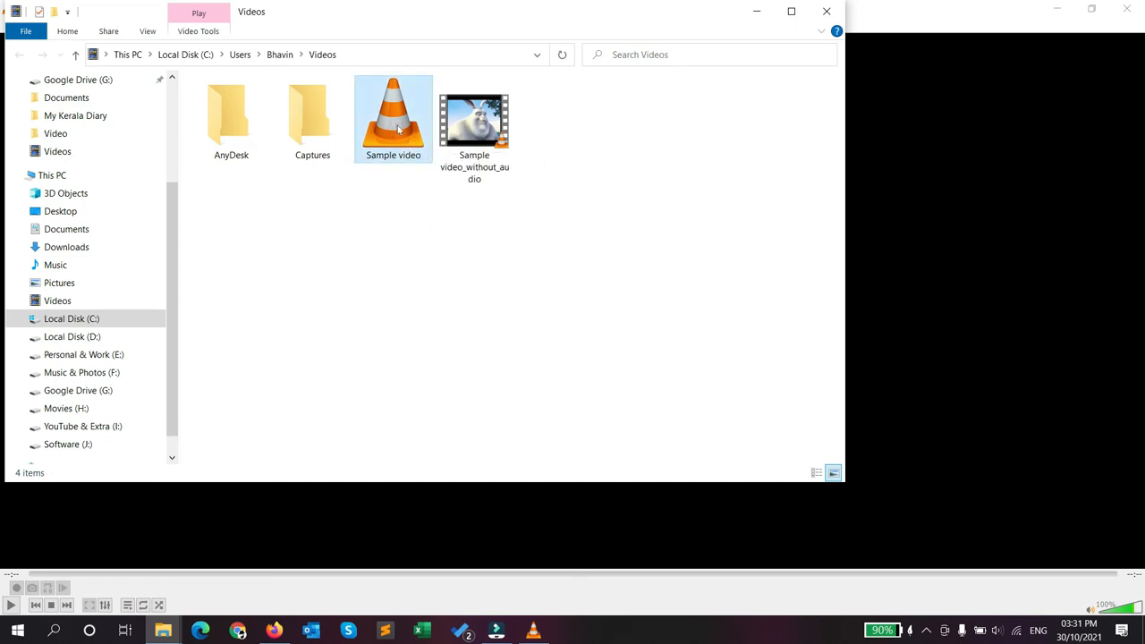
{"action": "double_click", "coordinate": [394, 118]}
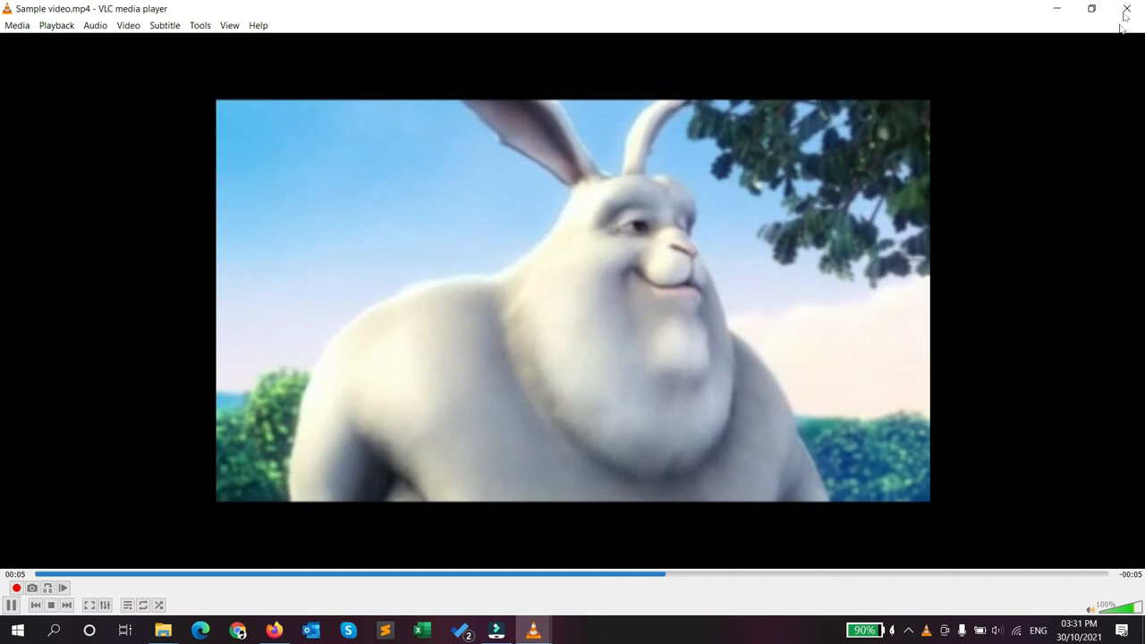
{"action": "left_click", "coordinate": [161, 630]}
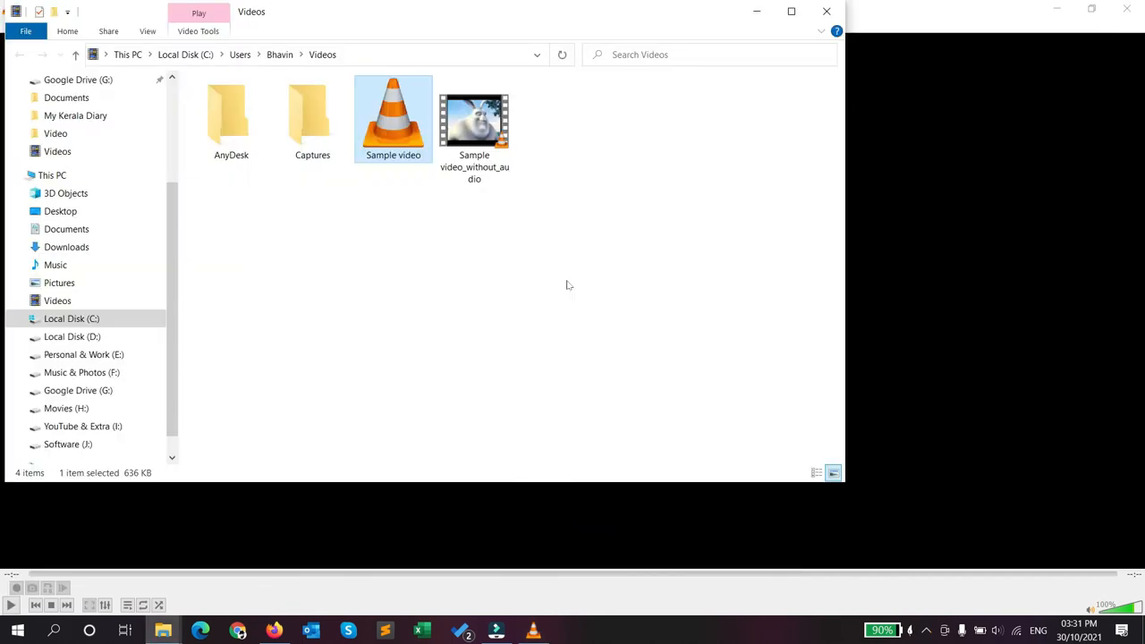
{"action": "left_click", "coordinate": [474, 121]}
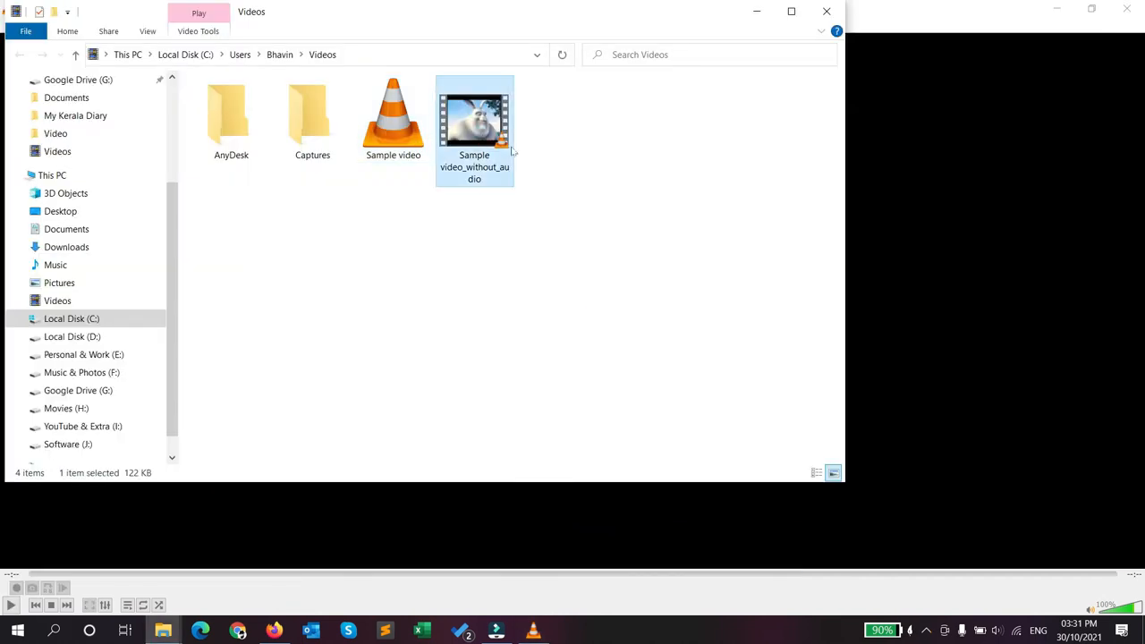
{"action": "mouse_move", "coordinate": [474, 122]}
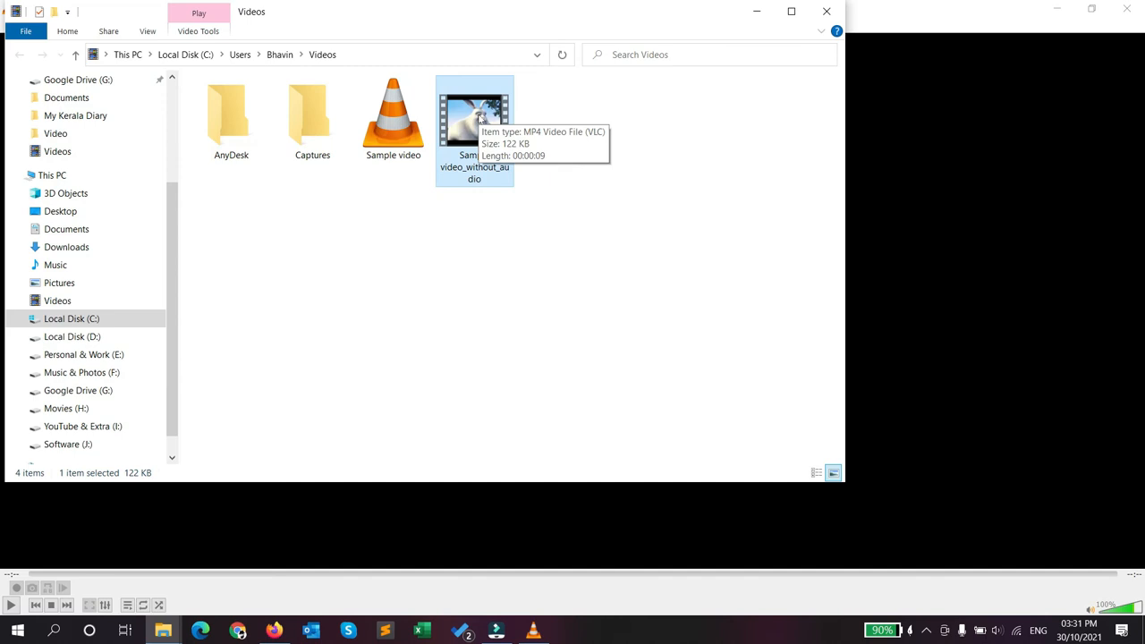
{"action": "mouse_move", "coordinate": [394, 116]}
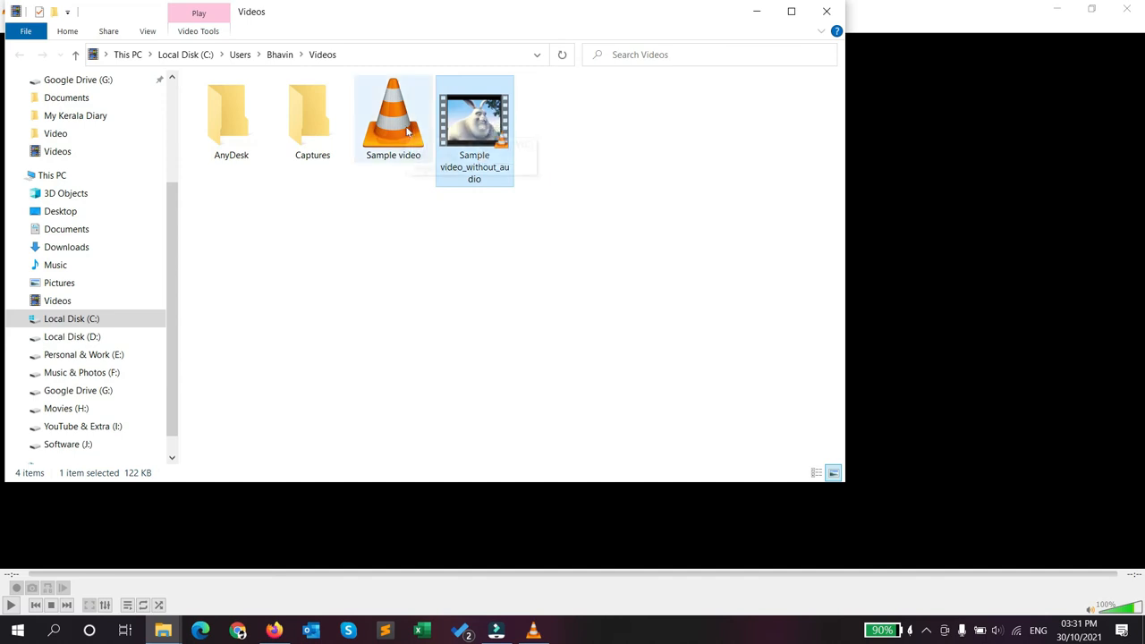
{"action": "mouse_move", "coordinate": [394, 117]}
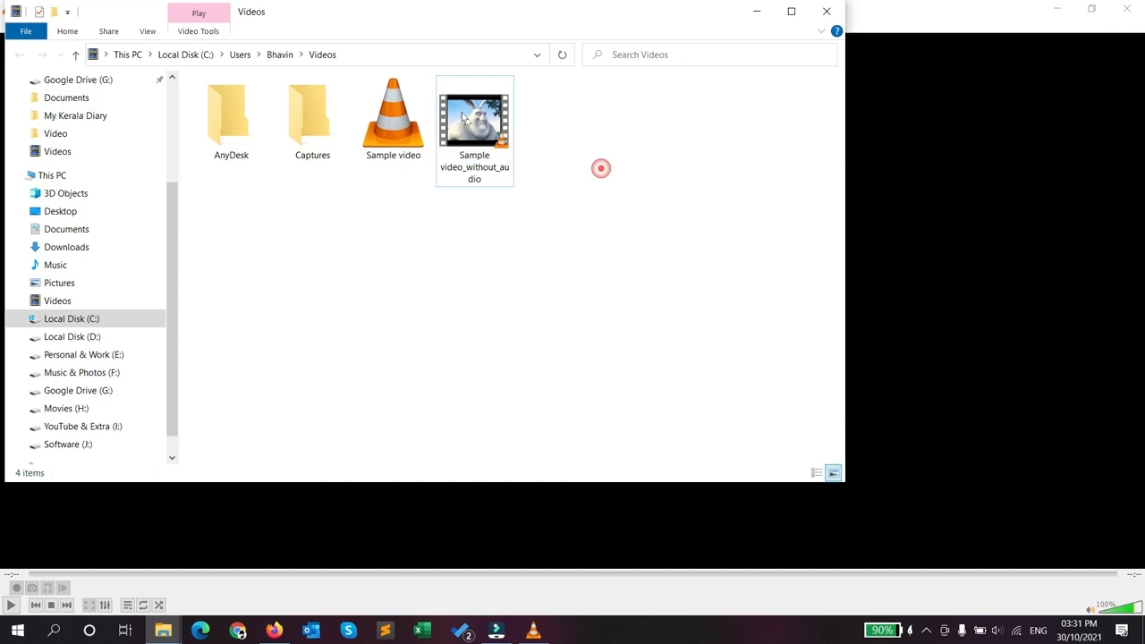
{"action": "double_click", "coordinate": [475, 117]}
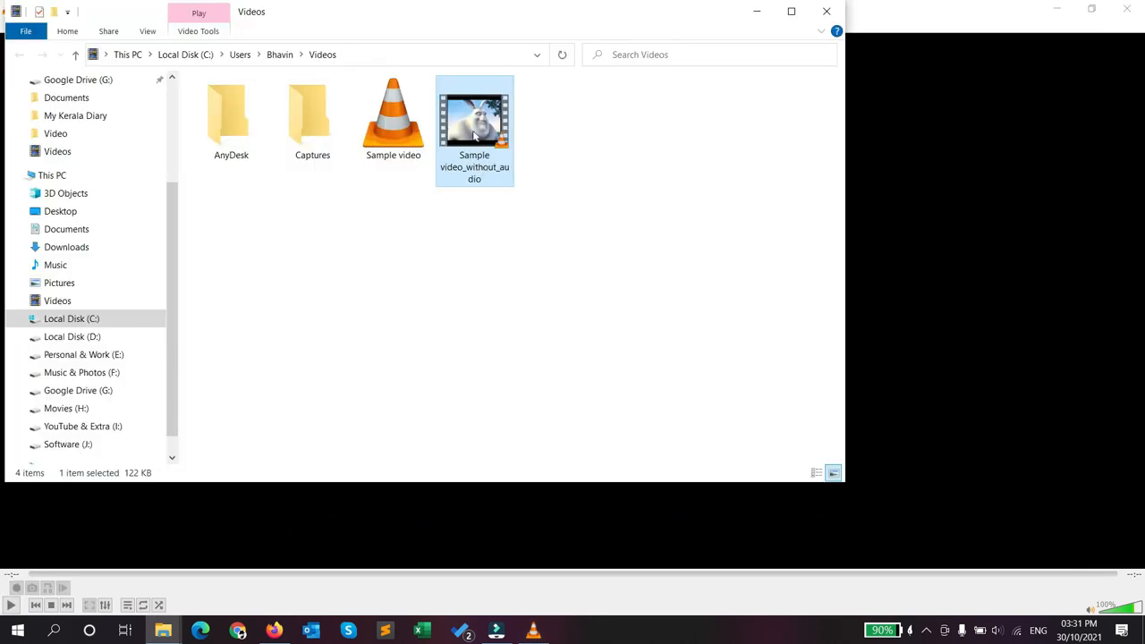
{"action": "mouse_move", "coordinate": [474, 129]}
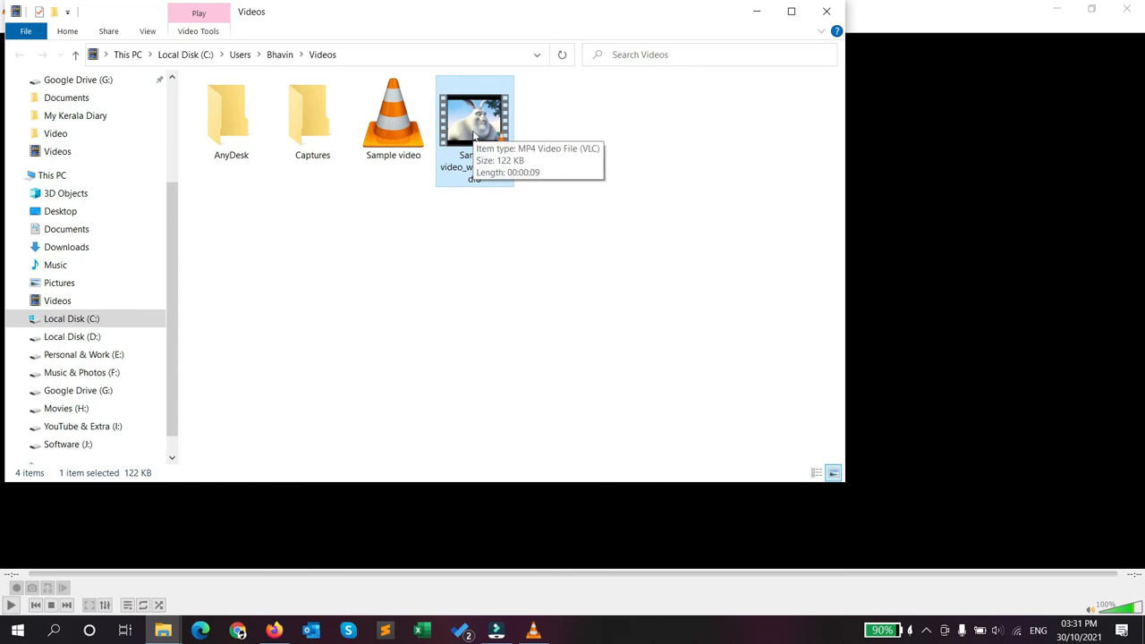
{"action": "mouse_move", "coordinate": [412, 399]}
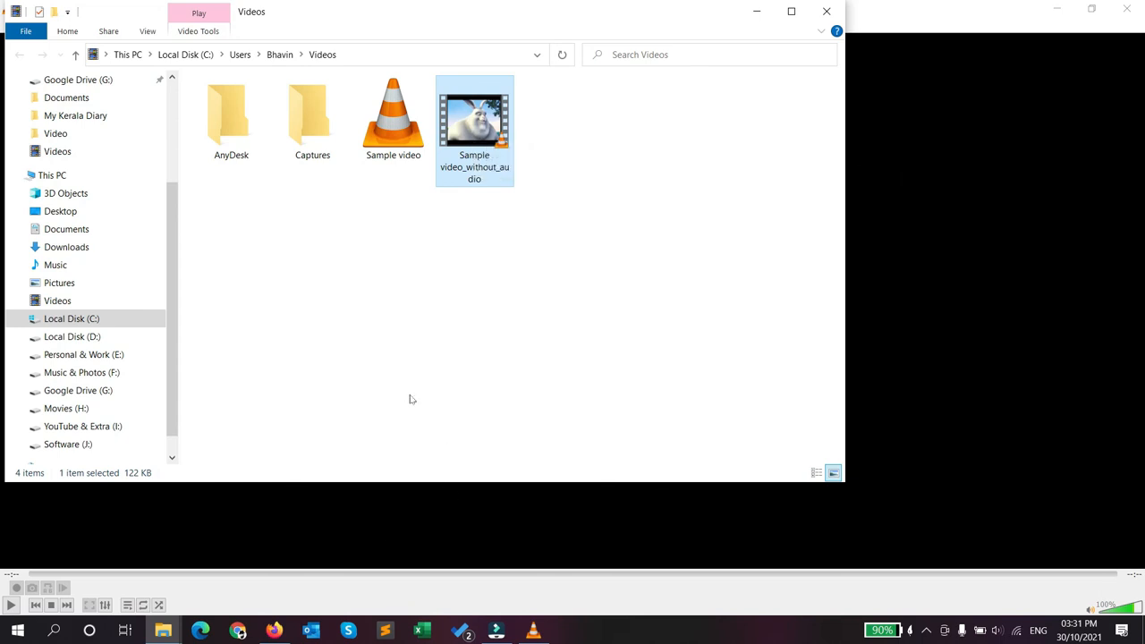
{"action": "mouse_move", "coordinate": [276, 630]}
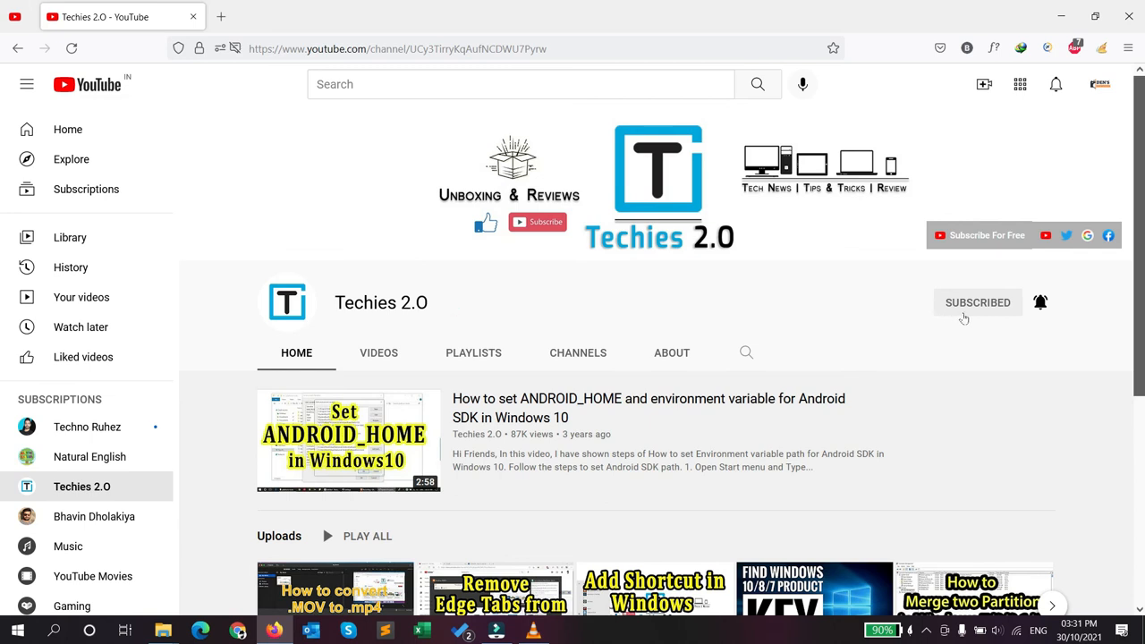
{"action": "mouse_move", "coordinate": [978, 288]}
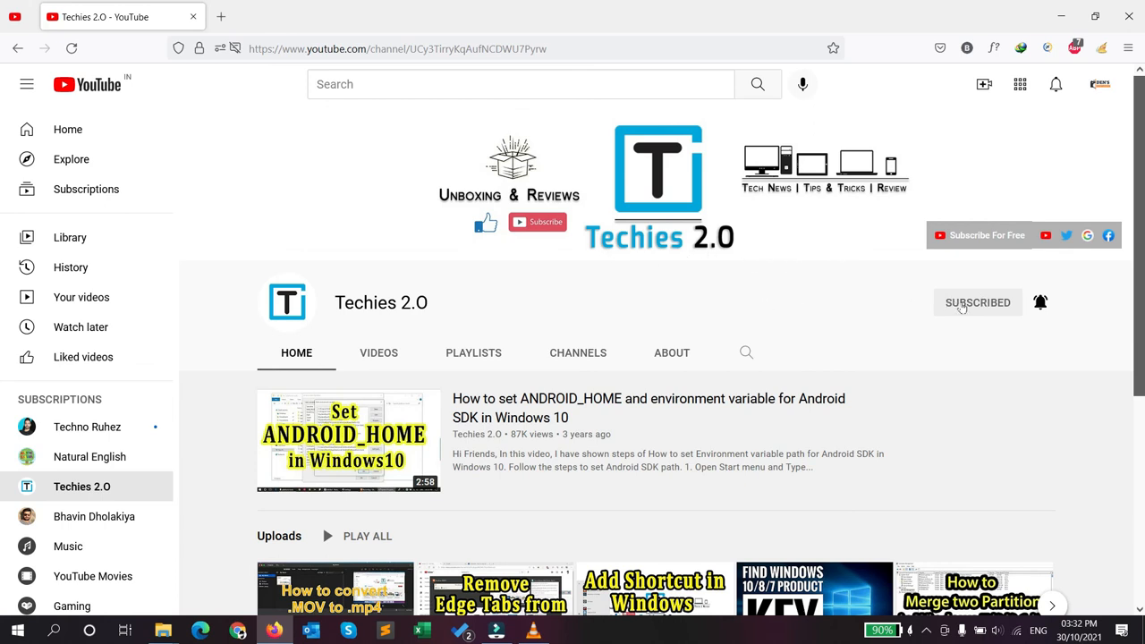
{"action": "mouse_move", "coordinate": [798, 303]}
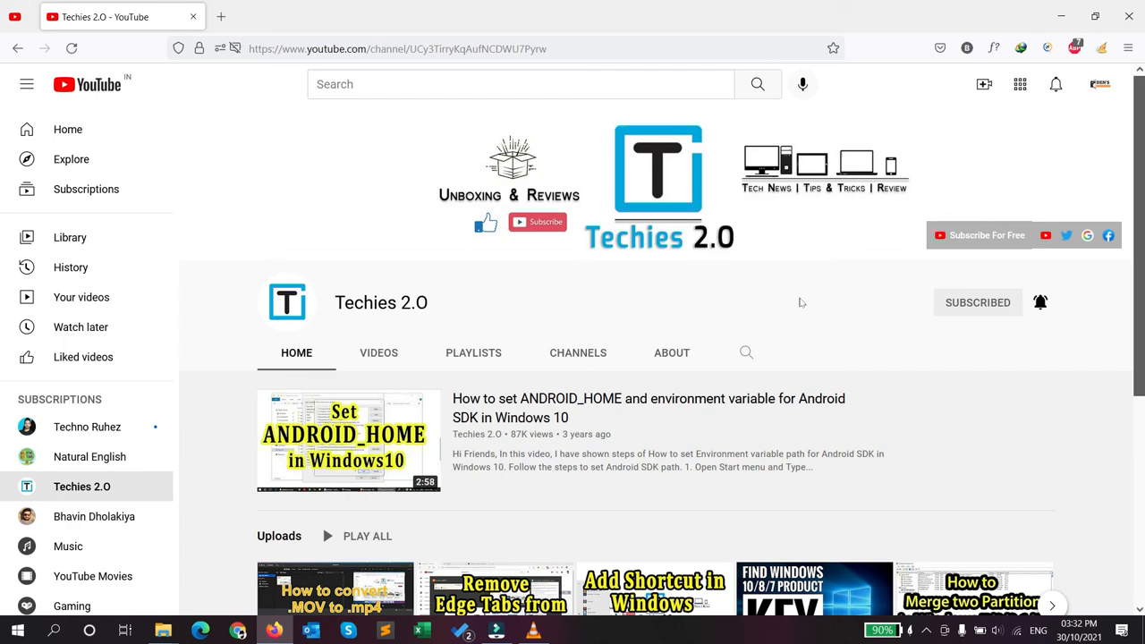